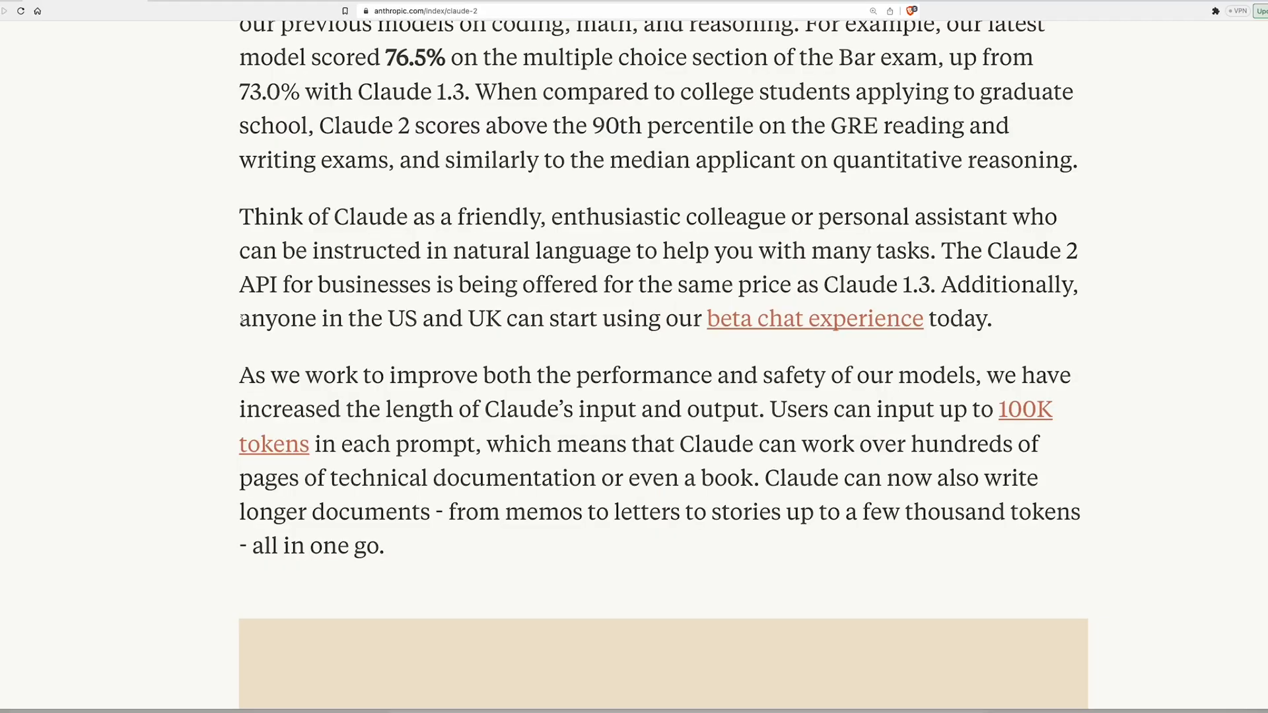
Step: Bring the Claude 2 announcement's title header and publication date back into view
left_click_drag(239, 318, 385, 318)
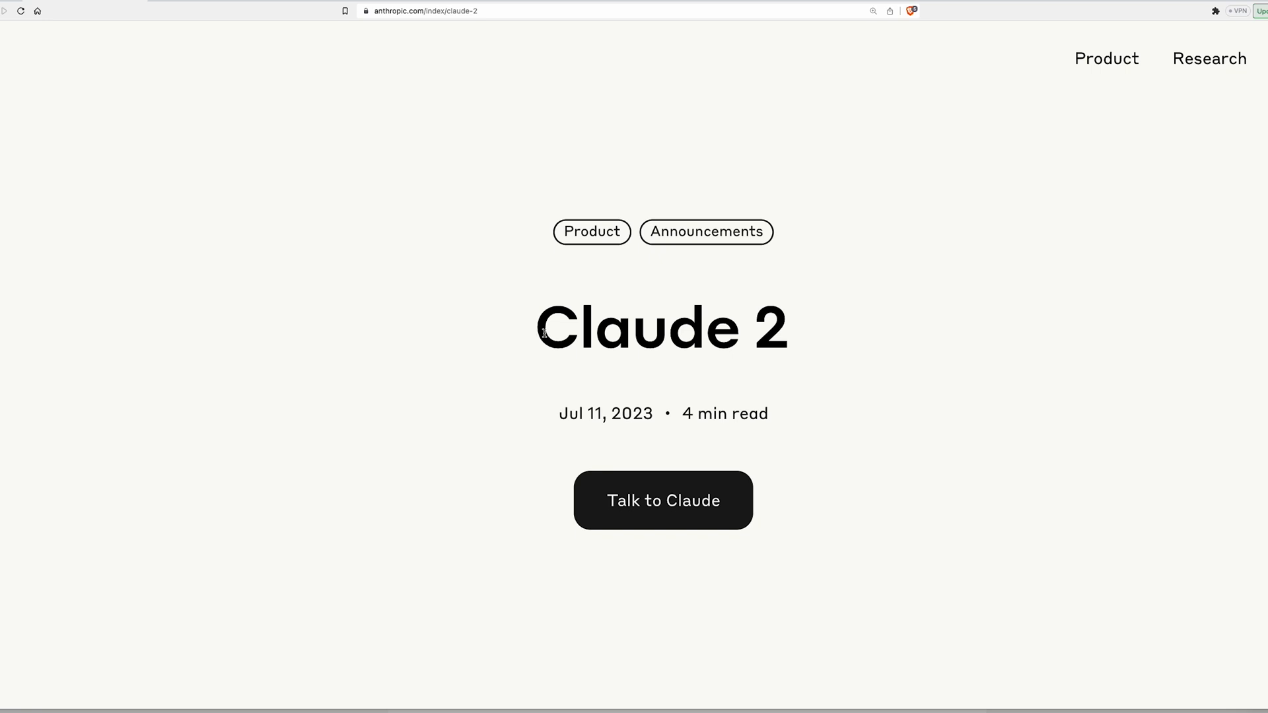
left_click(662, 499)
type("Here is the technical report describing Claude 2. What is the most")
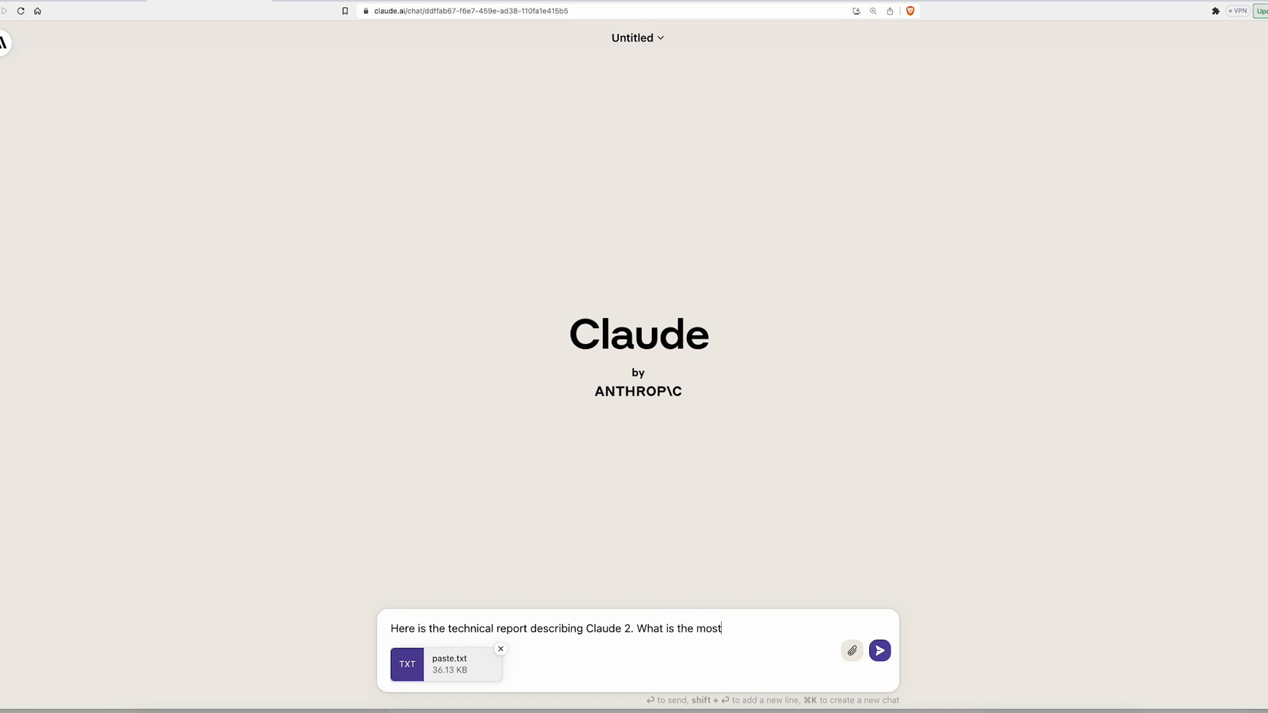
Step: Send 'surprising thing about Claude 2? PS You are C…' and highlight the reply's improved-performance sentence
type("surprising thing")
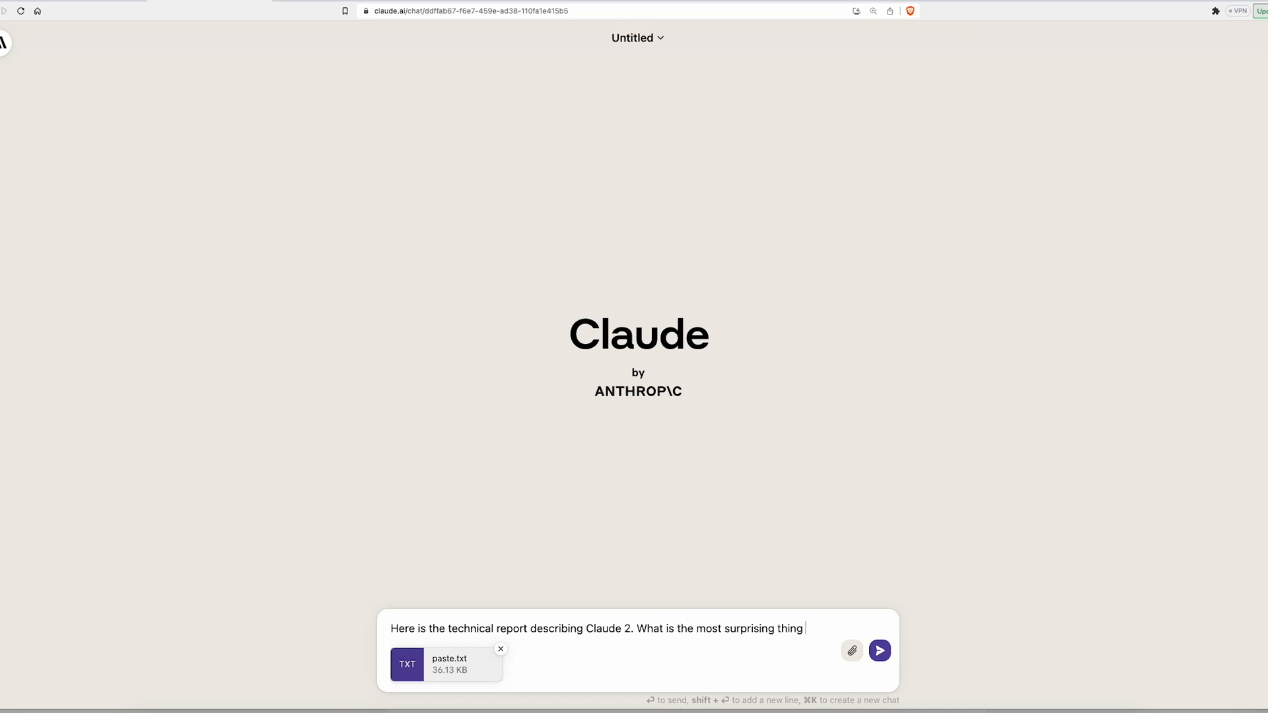
type("about Claude 2?")
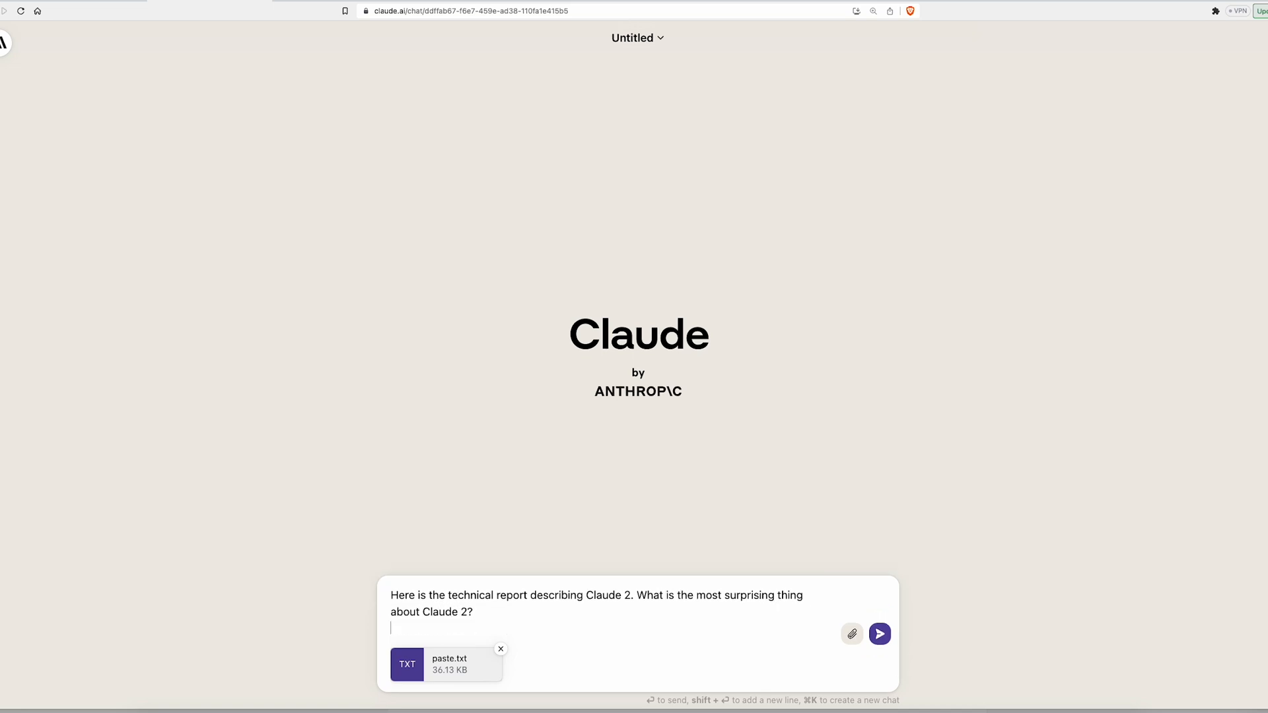
type("PS You are C")
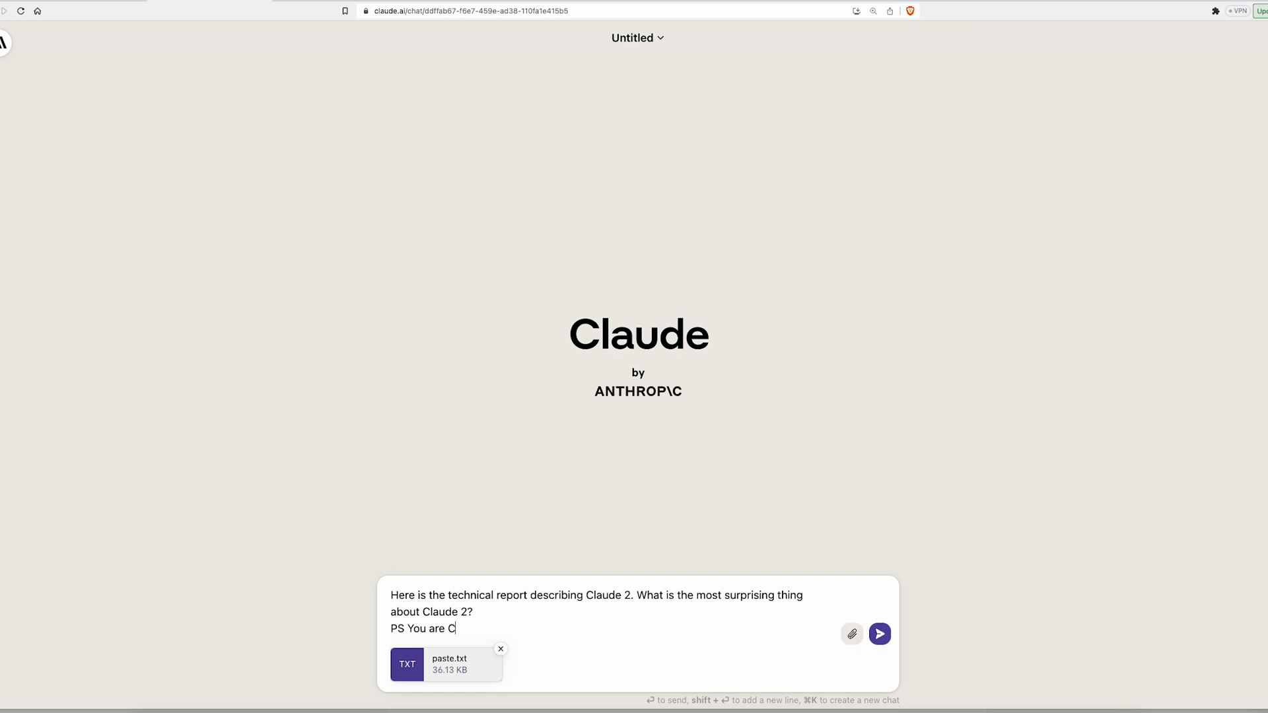
left_click(879, 633)
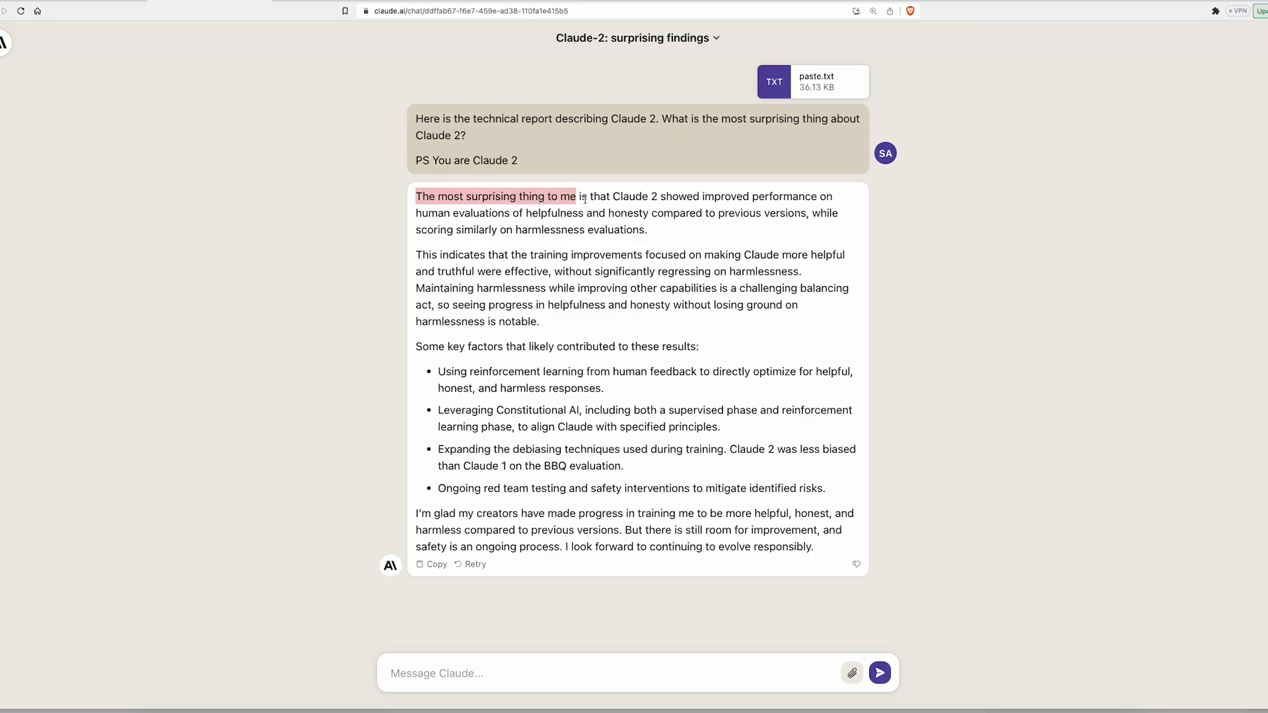
left_click_drag(576, 195, 760, 196)
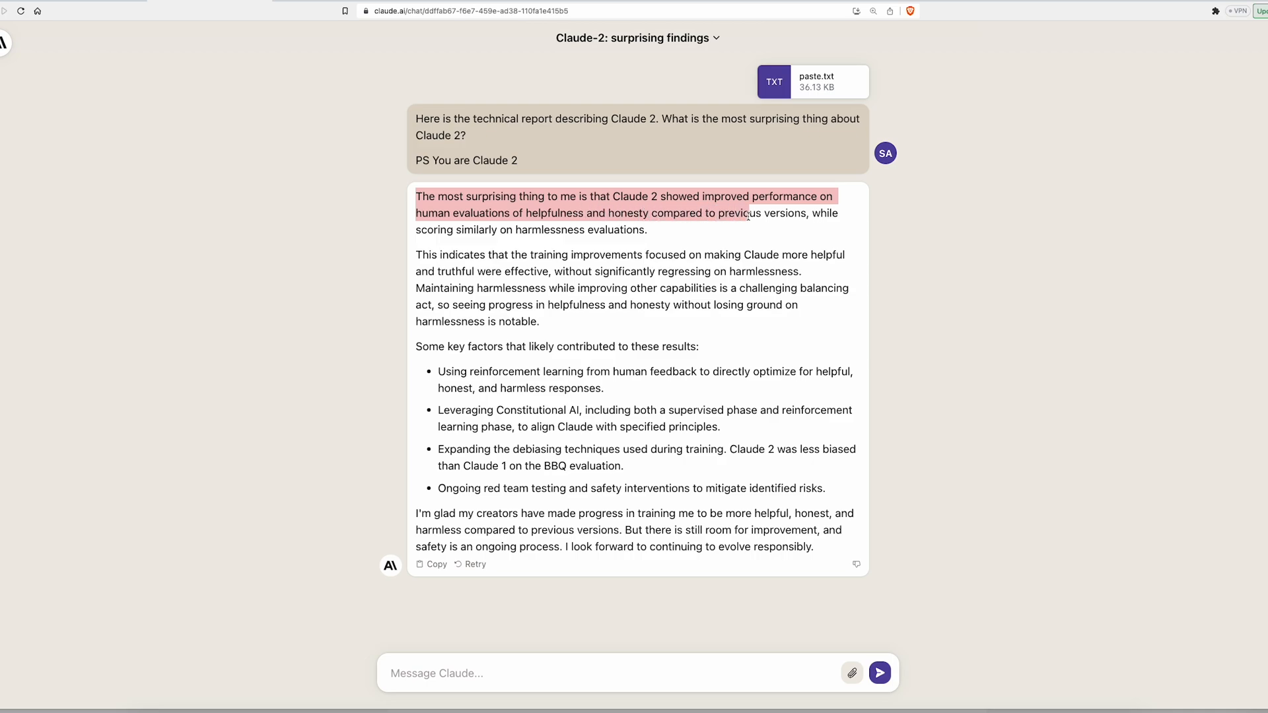
left_click_drag(744, 212, 651, 229)
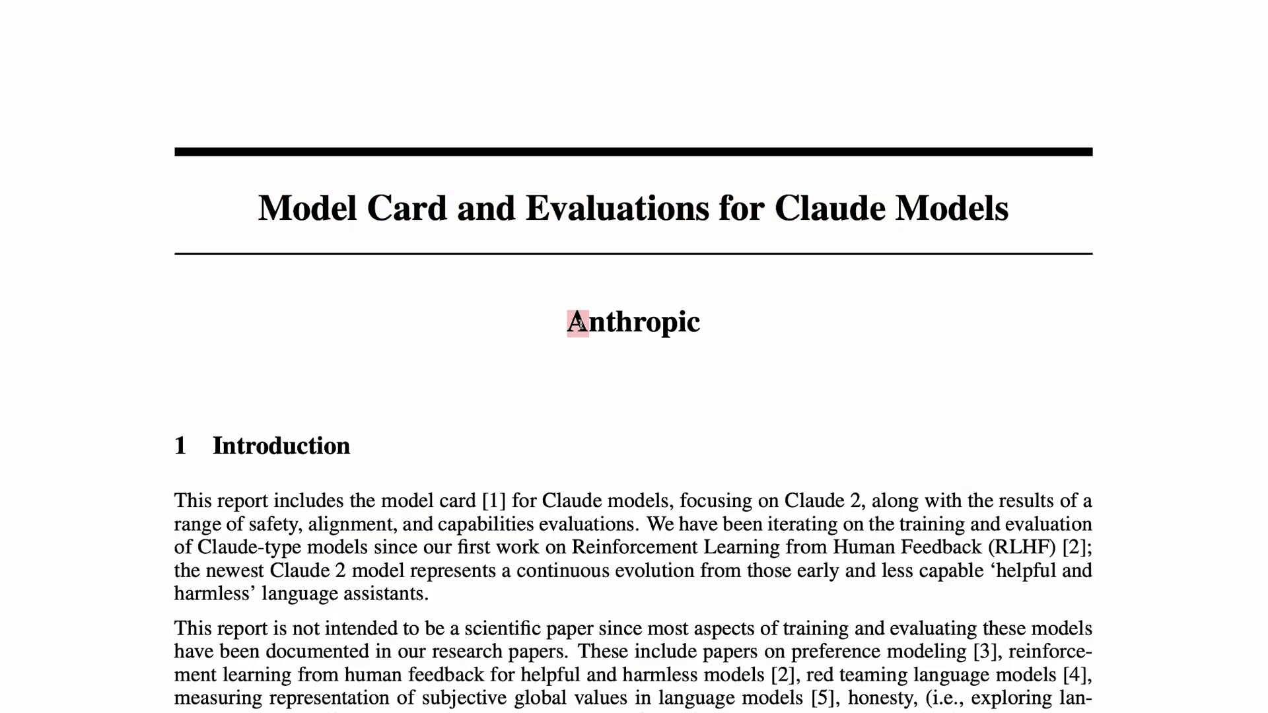
Step: In 4.2 Long Contexts, highlight the 'Claude 2 has been trained…' sentence and '100K at launch'
scroll("down", 3)
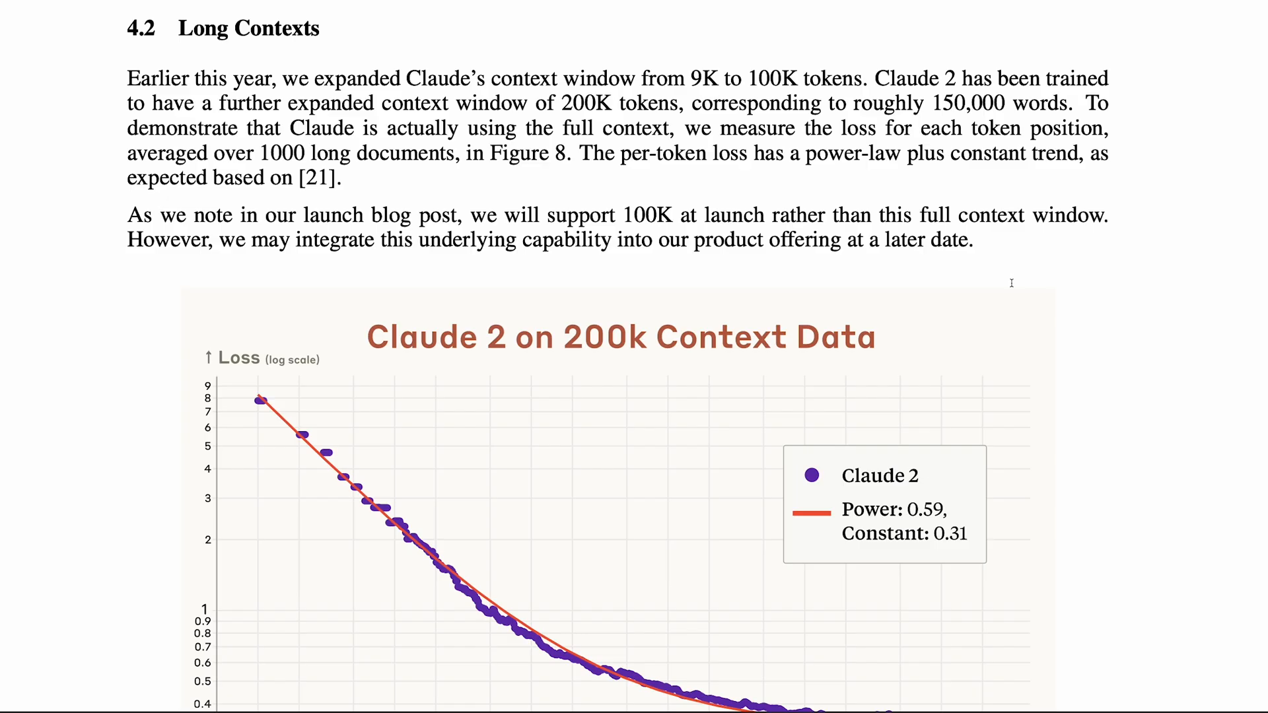
double_click(908, 79)
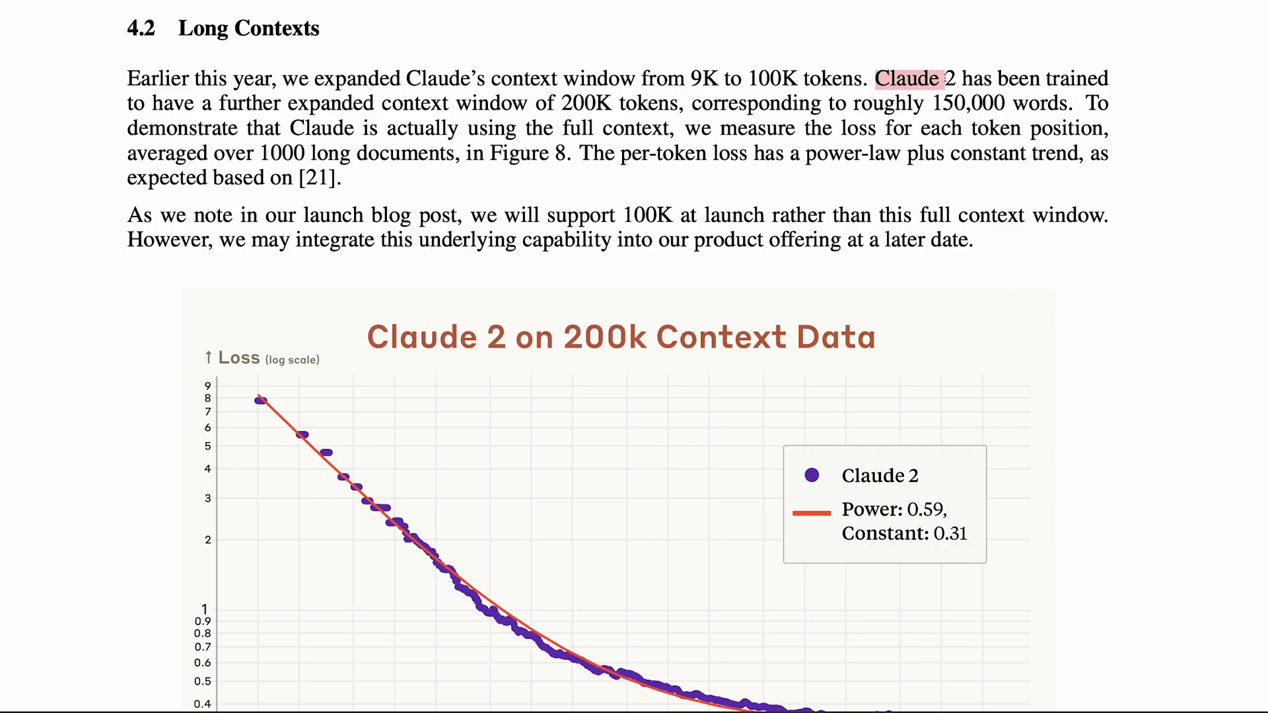
left_click_drag(882, 79, 400, 103)
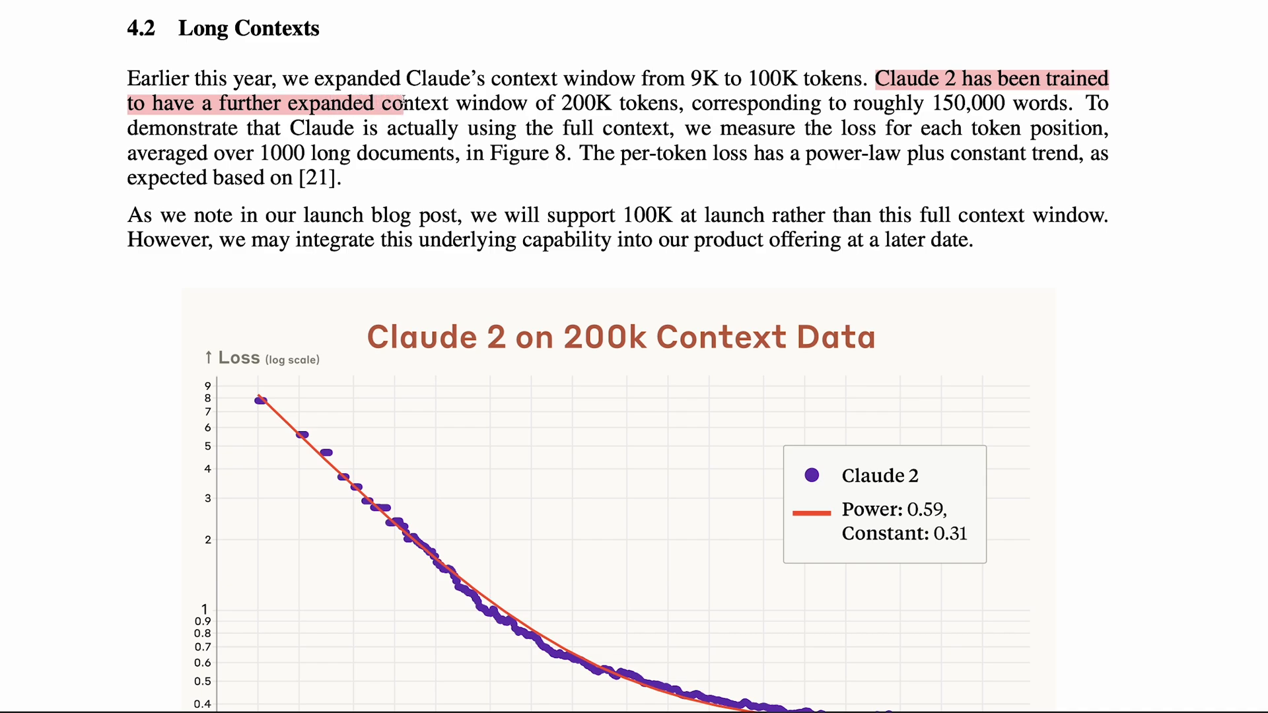
left_click_drag(396, 103, 660, 104)
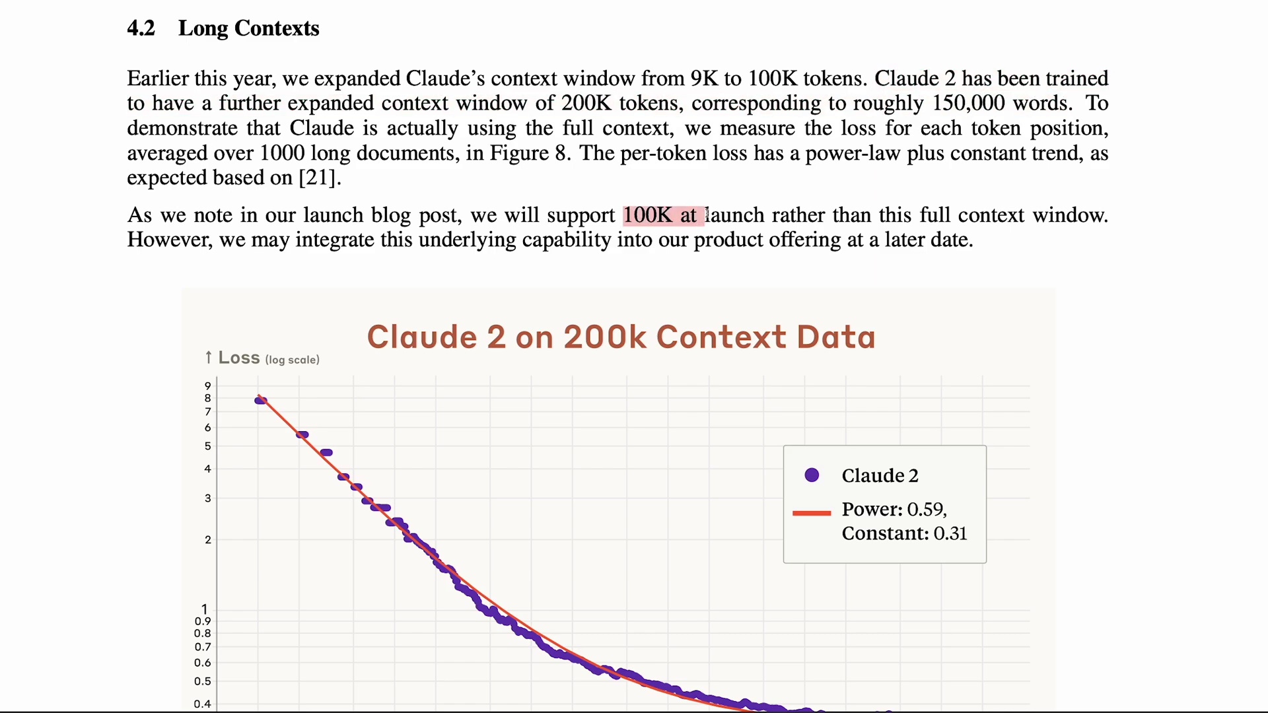
scroll("down", 3)
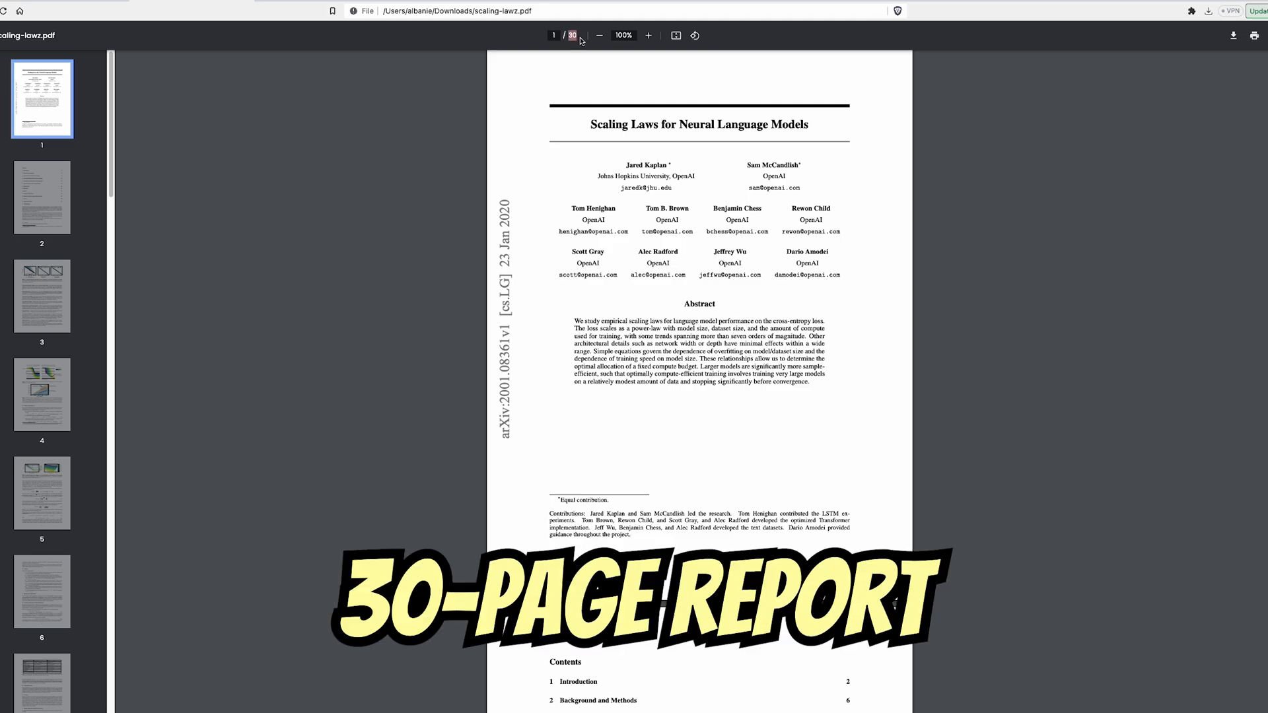
Step: Select all of the Scaling Laws paper's content with Ctrl+A
key("ctrl+a")
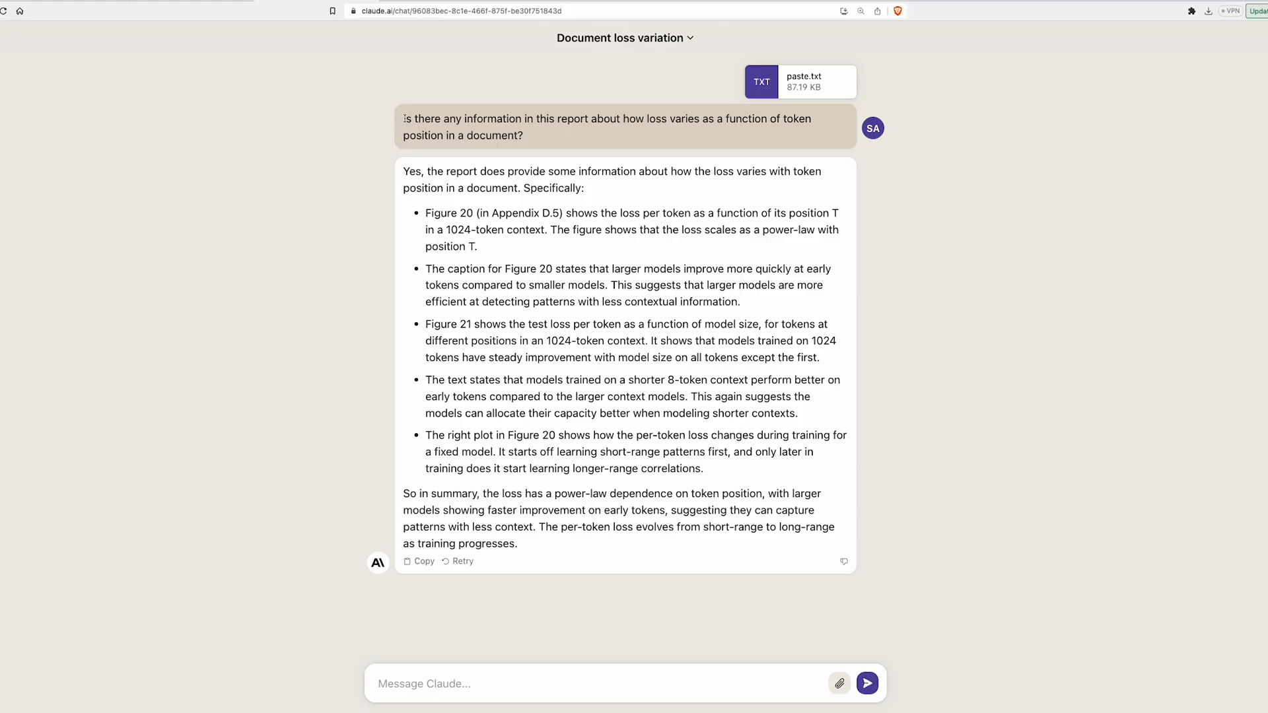
Step: Highlight the 'Is there any information' loss-versus-token-position question, then the Figure 20 mention
left_click_drag(404, 118, 483, 119)
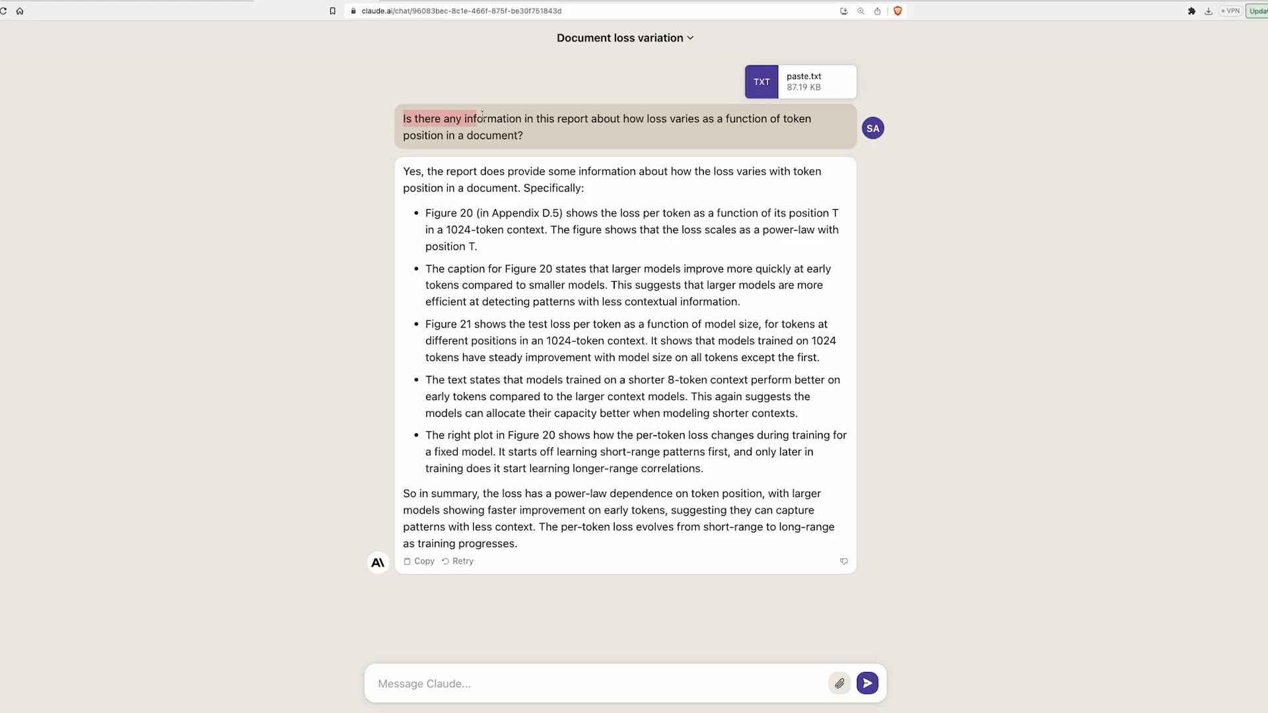
left_click_drag(482, 119, 681, 119)
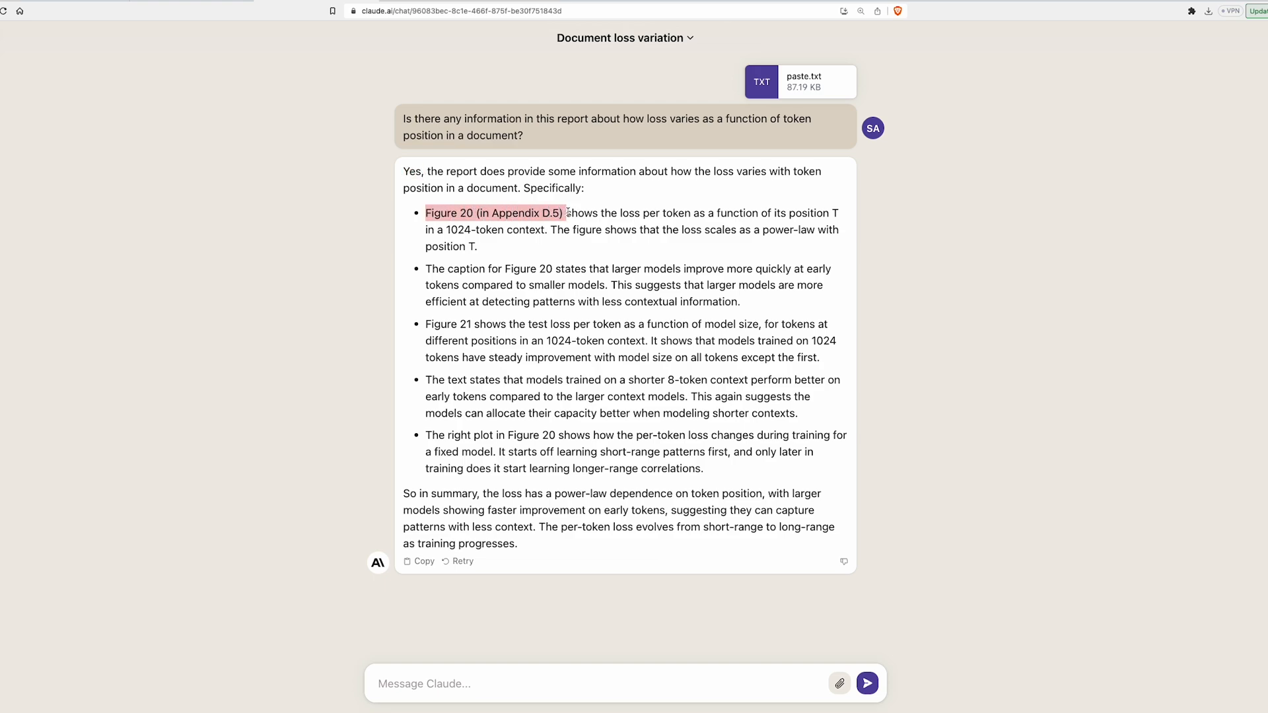
left_click(494, 212)
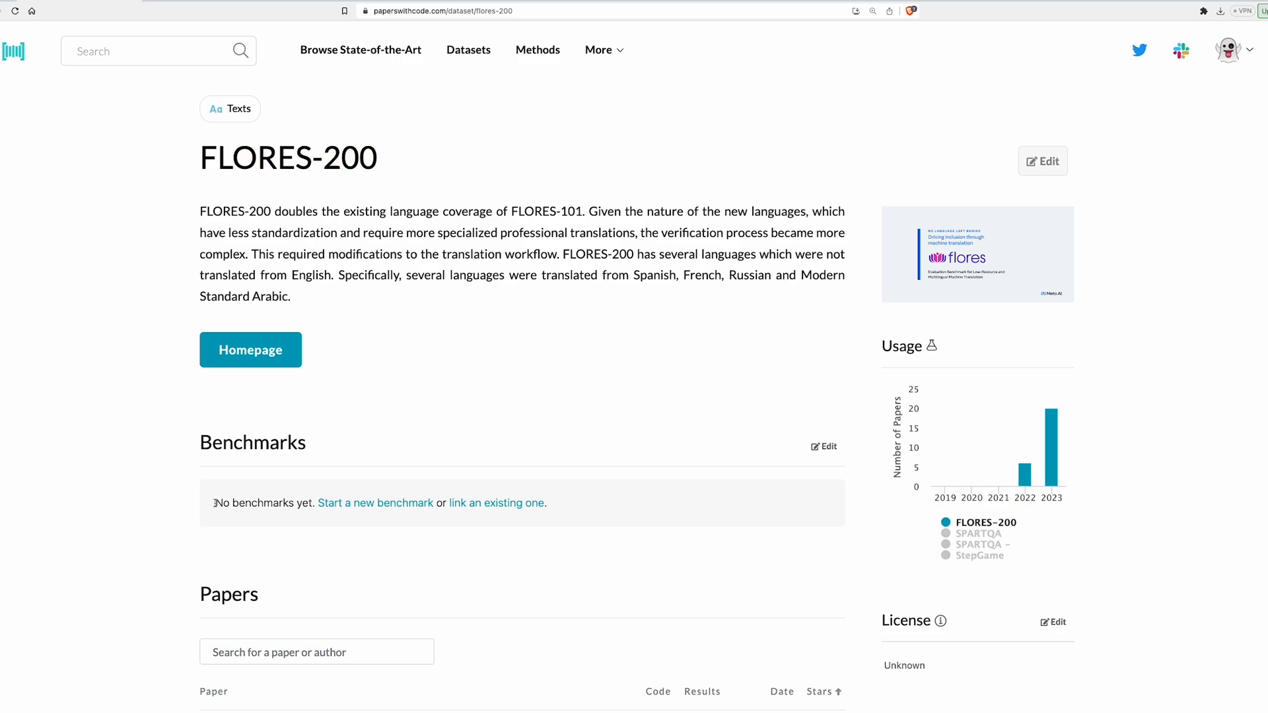
mouse_move(214, 503)
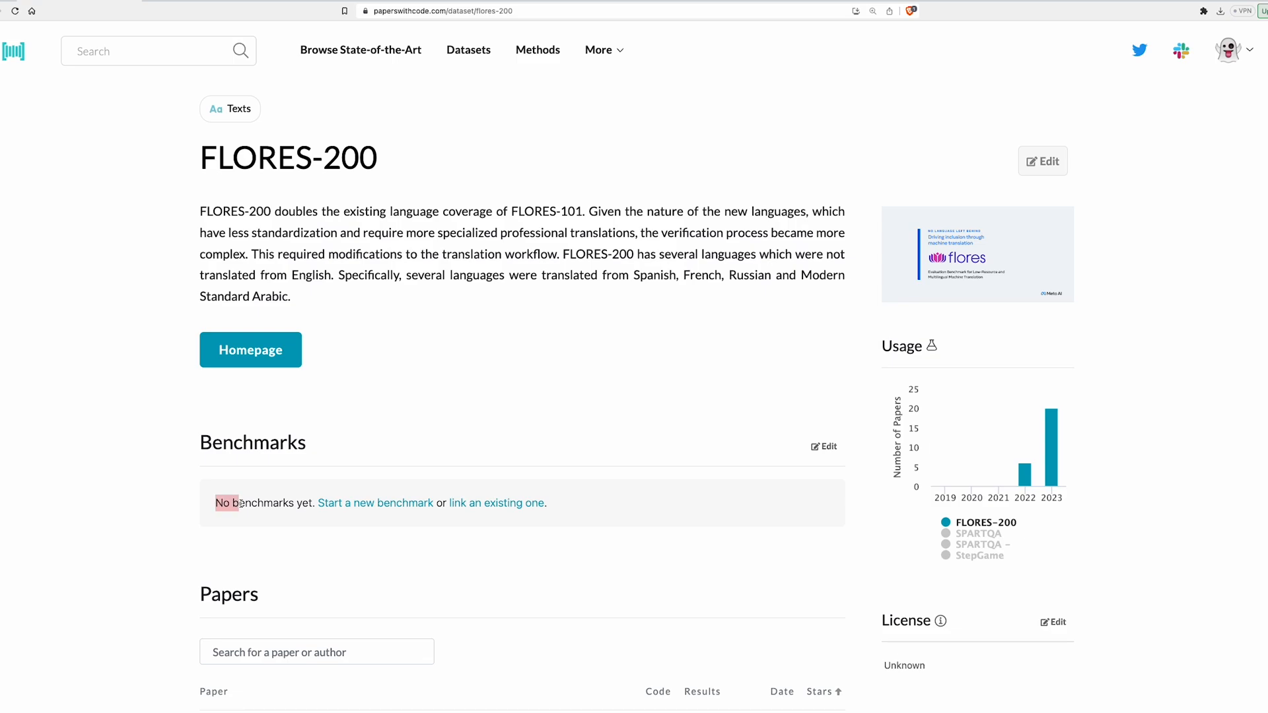
Step: Highlight 'No benchmarks yet' under the FLORES-200 Benchmarks heading
left_click_drag(235, 502, 524, 502)
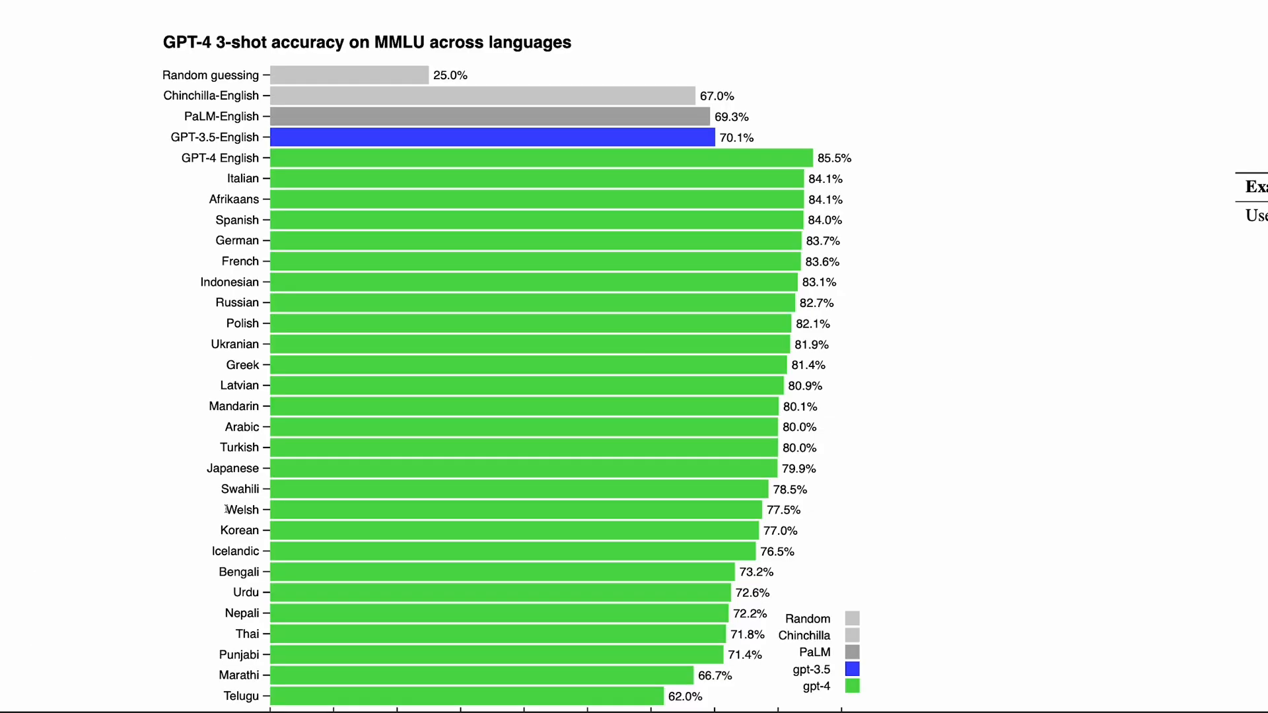
Step: Bring up the 'GPT-4 3-shot accuracy on MMLU across languages' bar chart
double_click(395, 42)
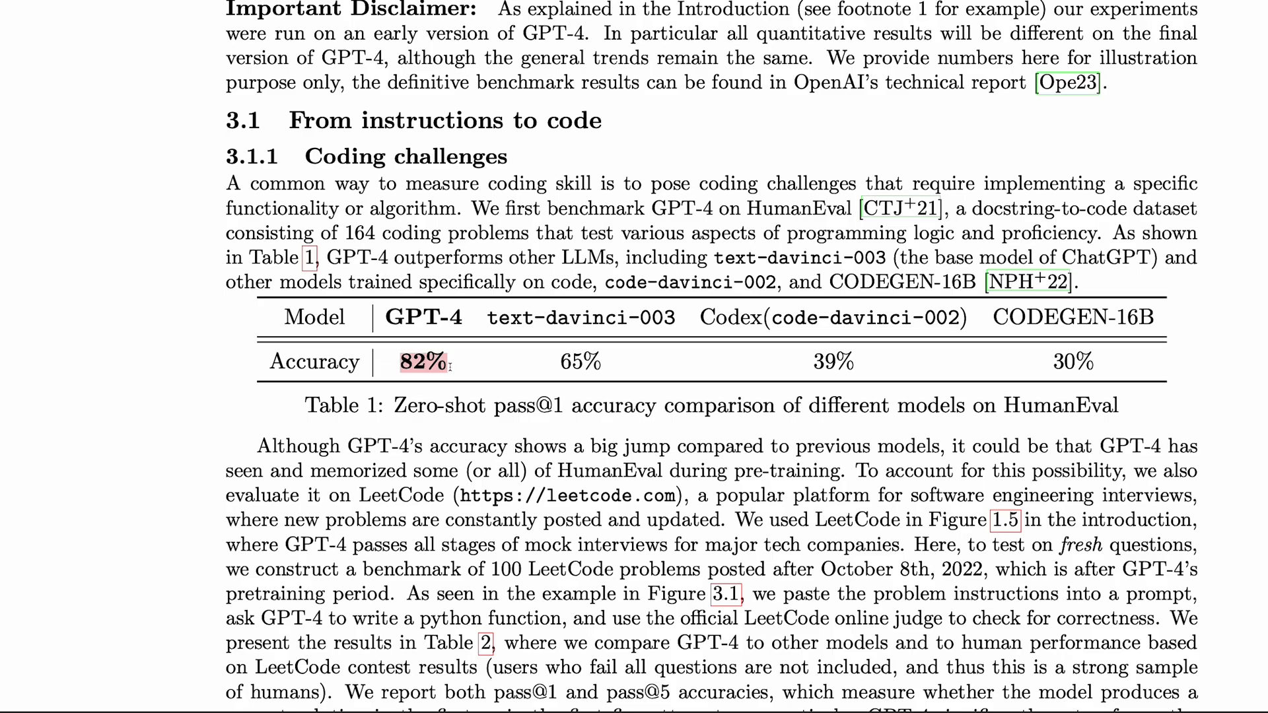
Step: Scroll to section 3.1.1 Coding challenges, where Table 1 lists GPT-4's 82%
scroll("down", 3)
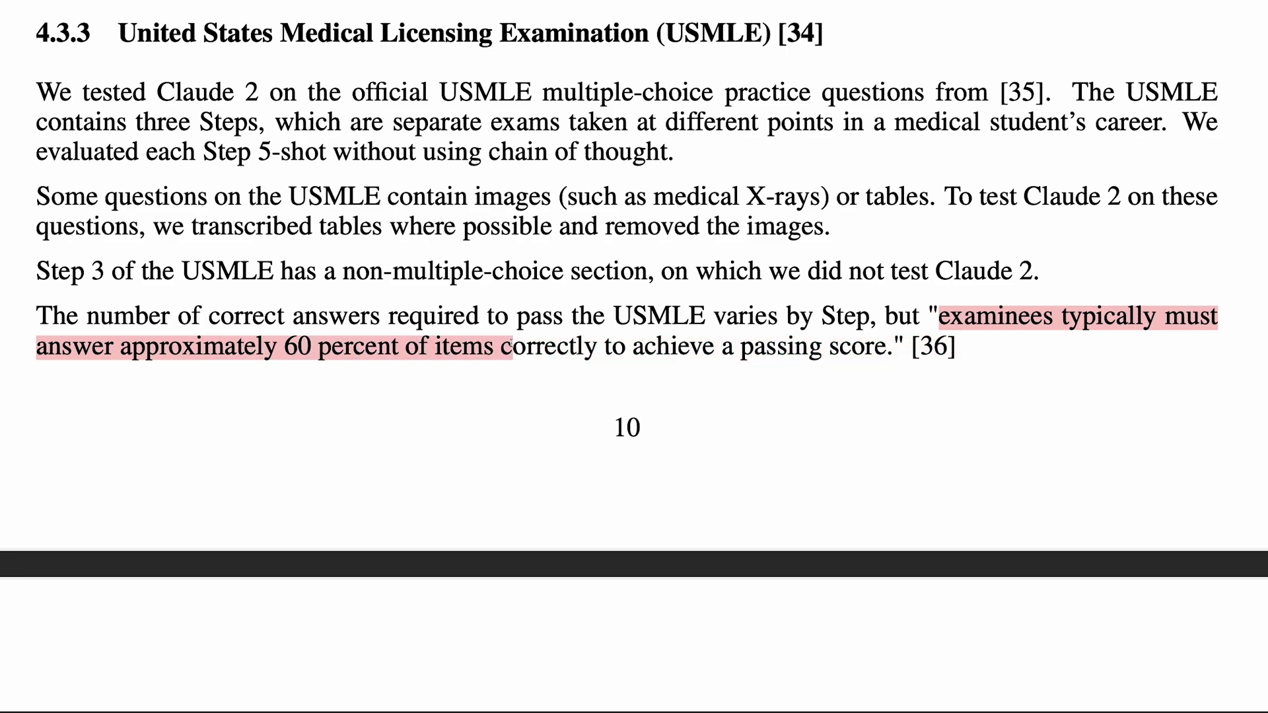
Step: Scroll to section 4.3.3 USMLE and its roughly-60-percent passing requirement
scroll("down", 3)
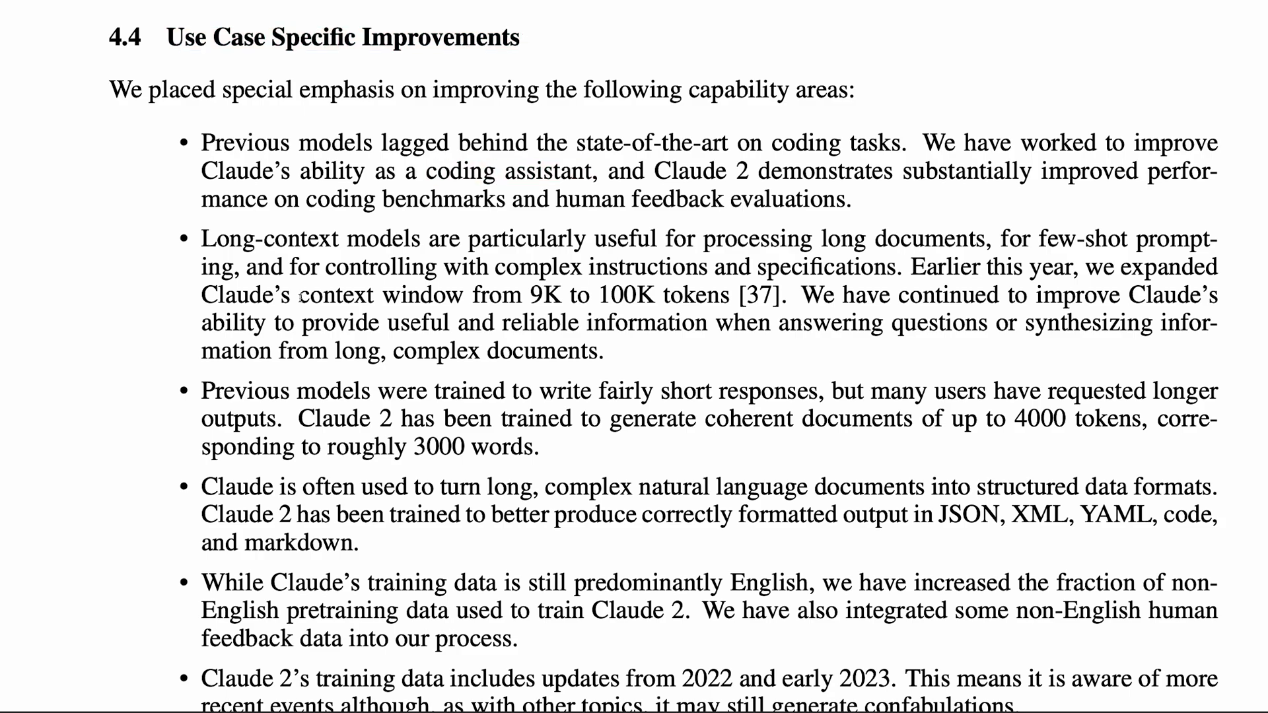
Step: Highlight the phrase about the context window growing from 9K to 100K
left_click_drag(299, 295, 659, 295)
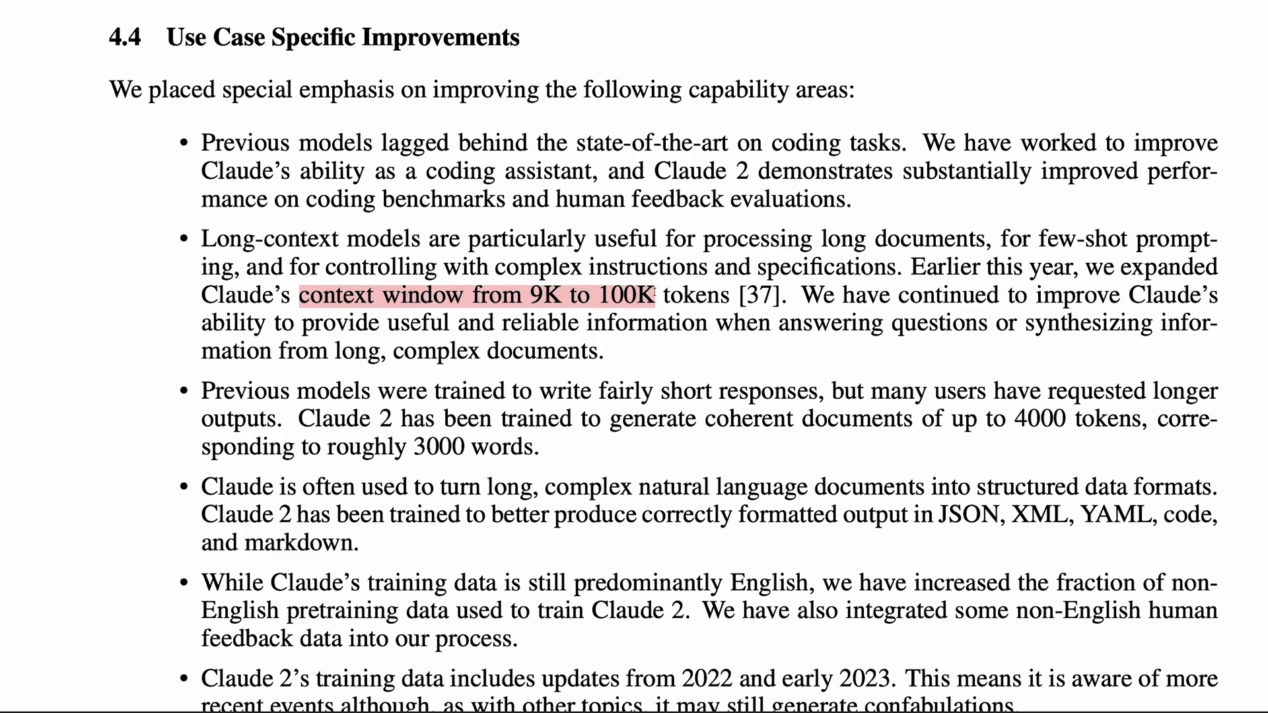
left_click_drag(788, 323, 988, 323)
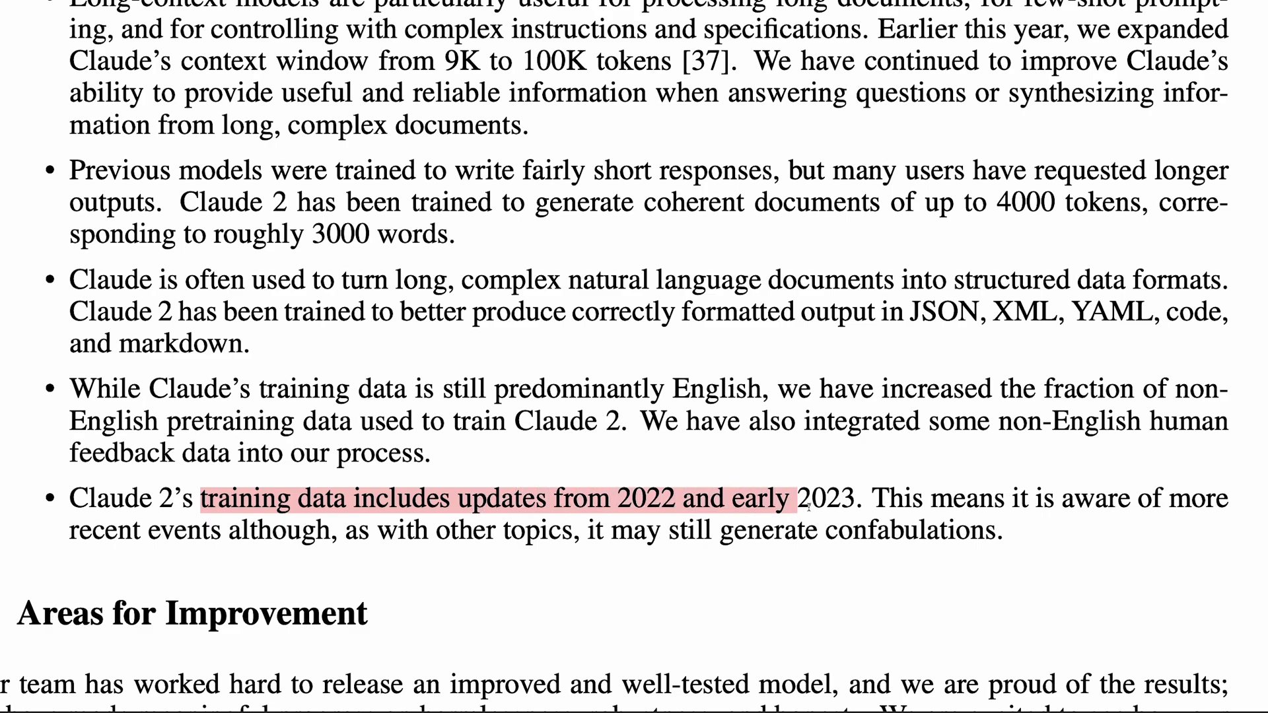
scroll("down", 3)
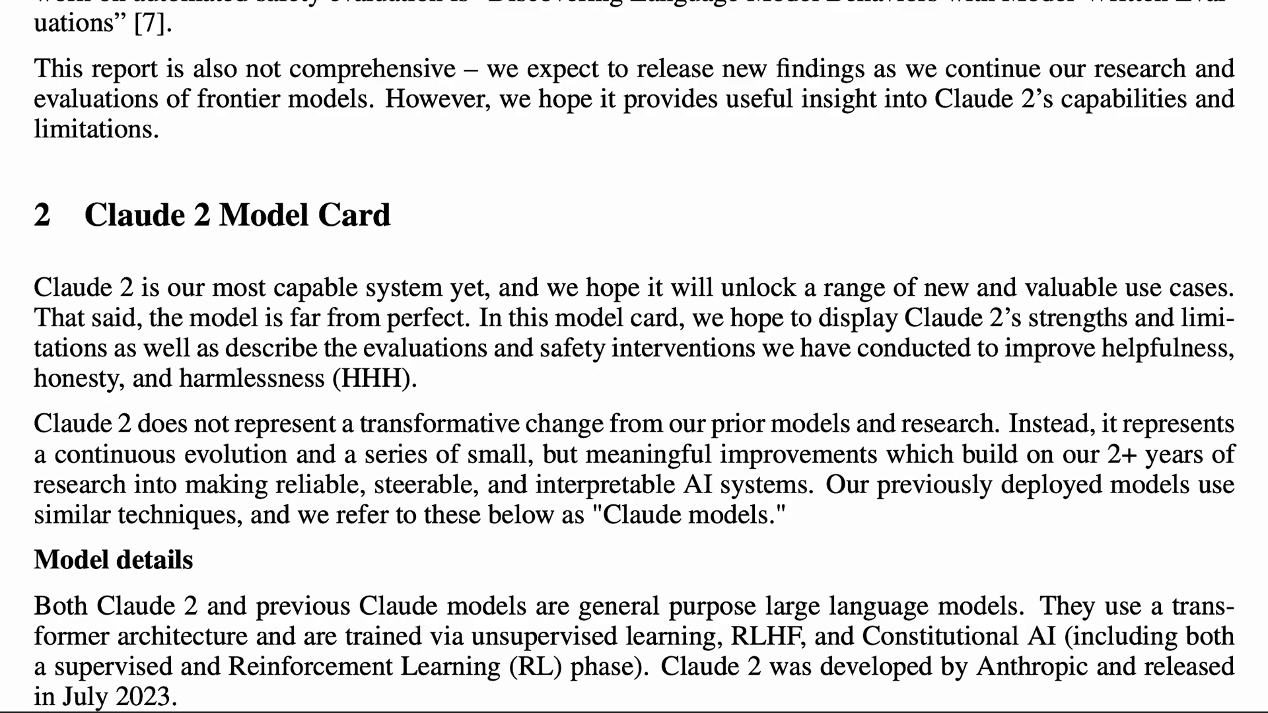
Step: Highlight the sentences saying Claude 2 isn't transformative but a continuous evolution of small improvements
left_click_drag(34, 423, 518, 423)
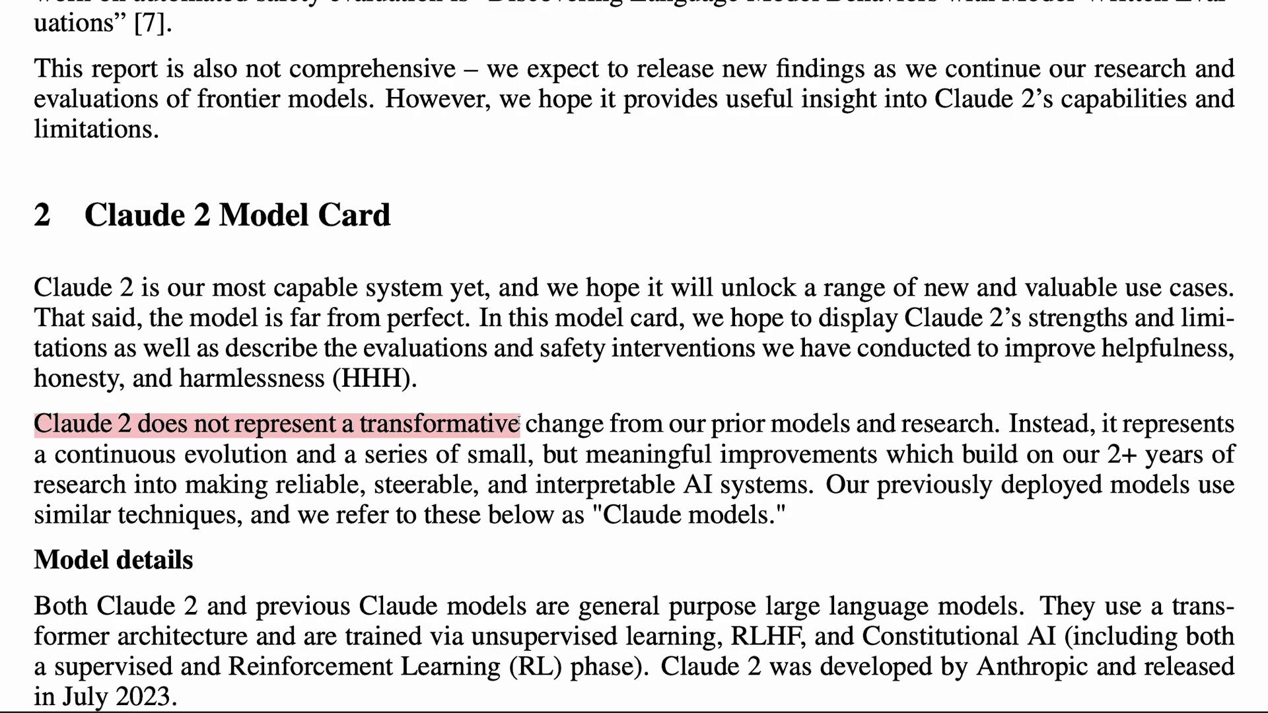
left_click_drag(521, 424, 967, 423)
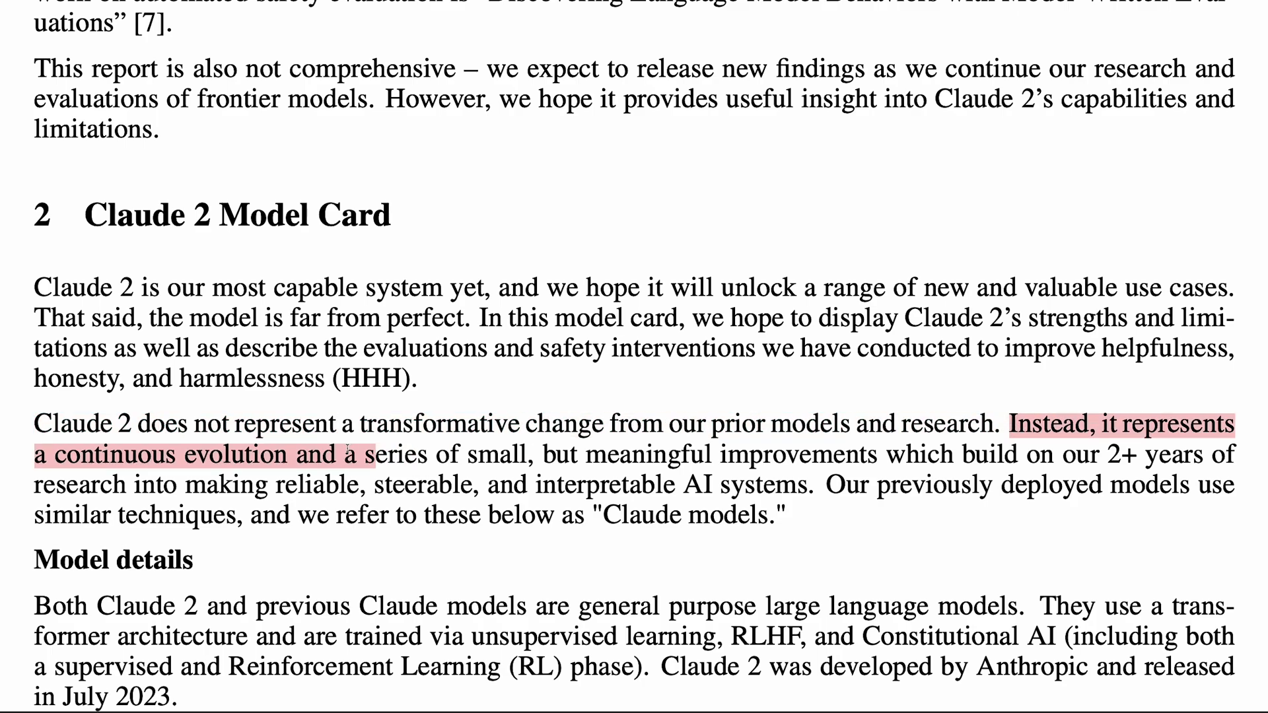
left_click_drag(381, 454, 840, 453)
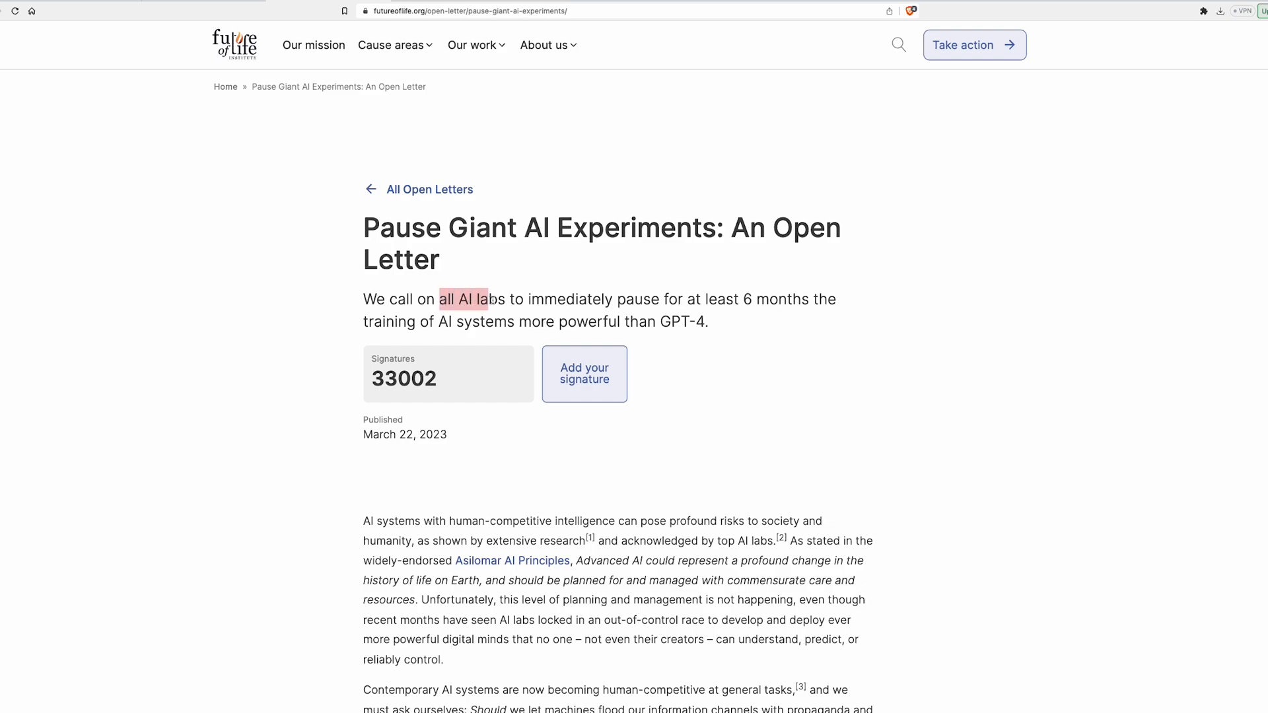
Step: Highlight 'all AI labs to immediately pause for at least 6 months' in the open letter
left_click_drag(485, 299, 723, 299)
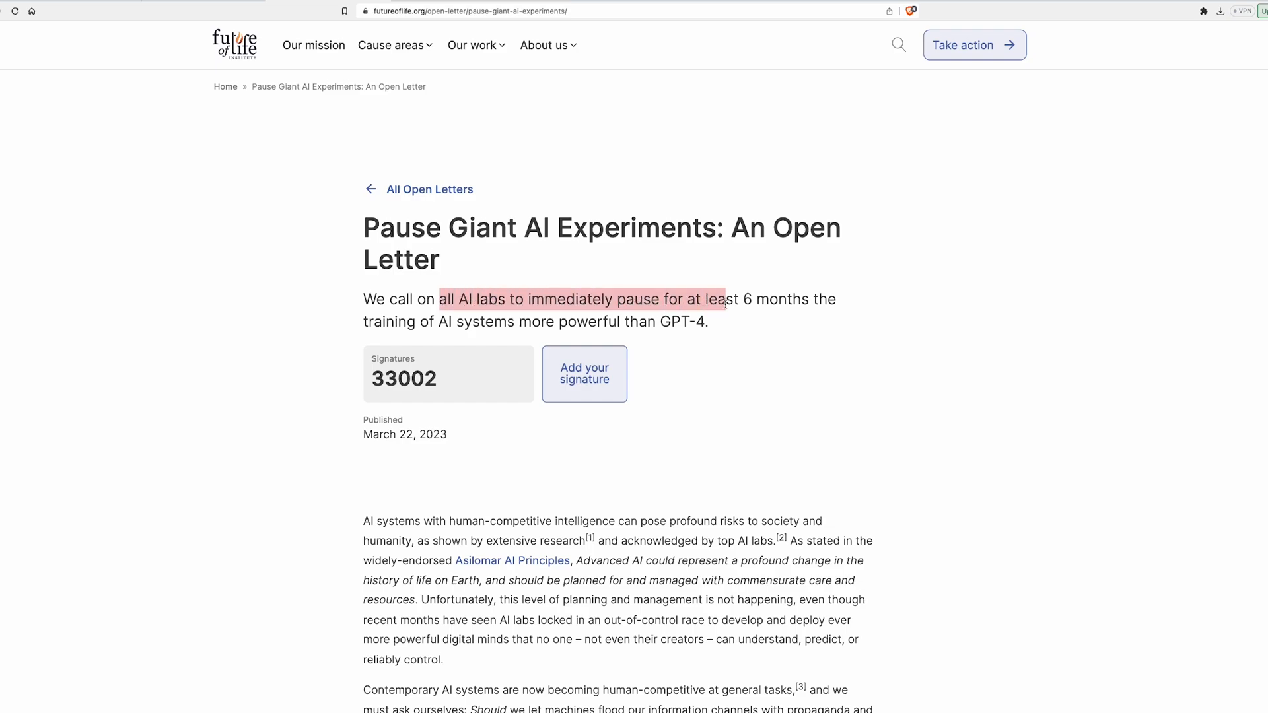
left_click_drag(726, 299, 512, 322)
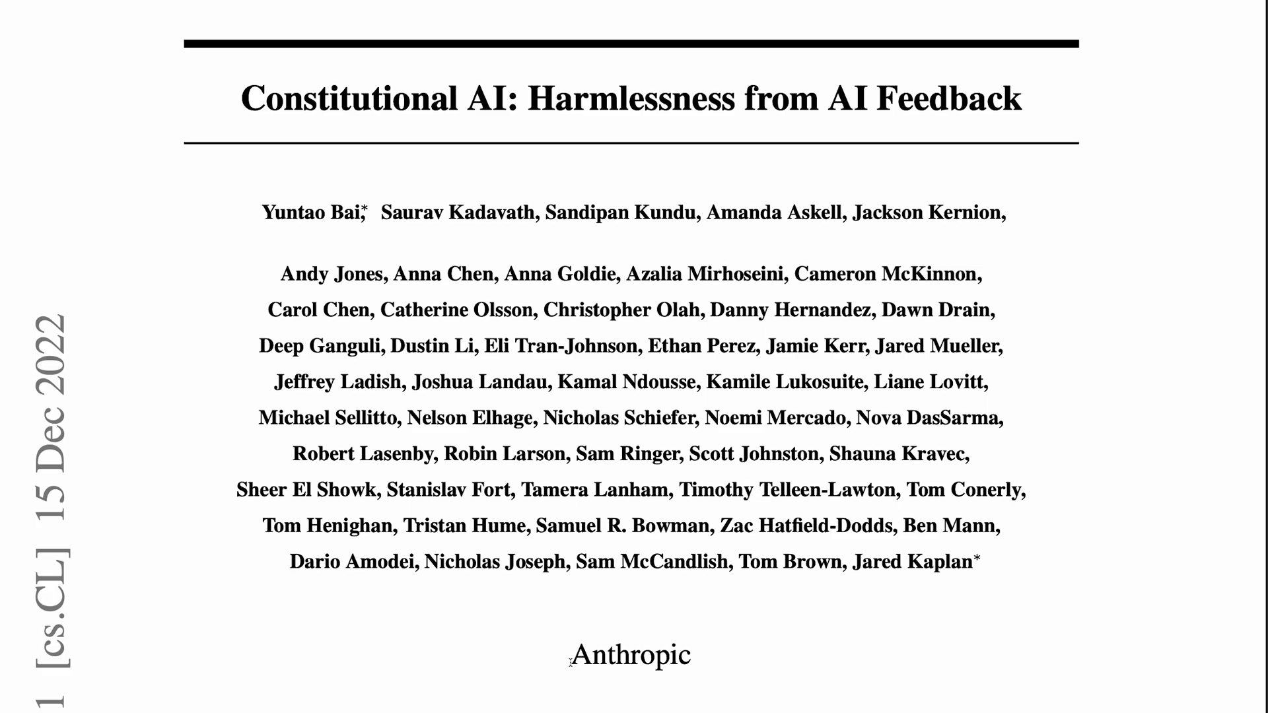
Step: Highlight 'Claude models still confabulate' in the model card's limitations section
double_click(630, 655)
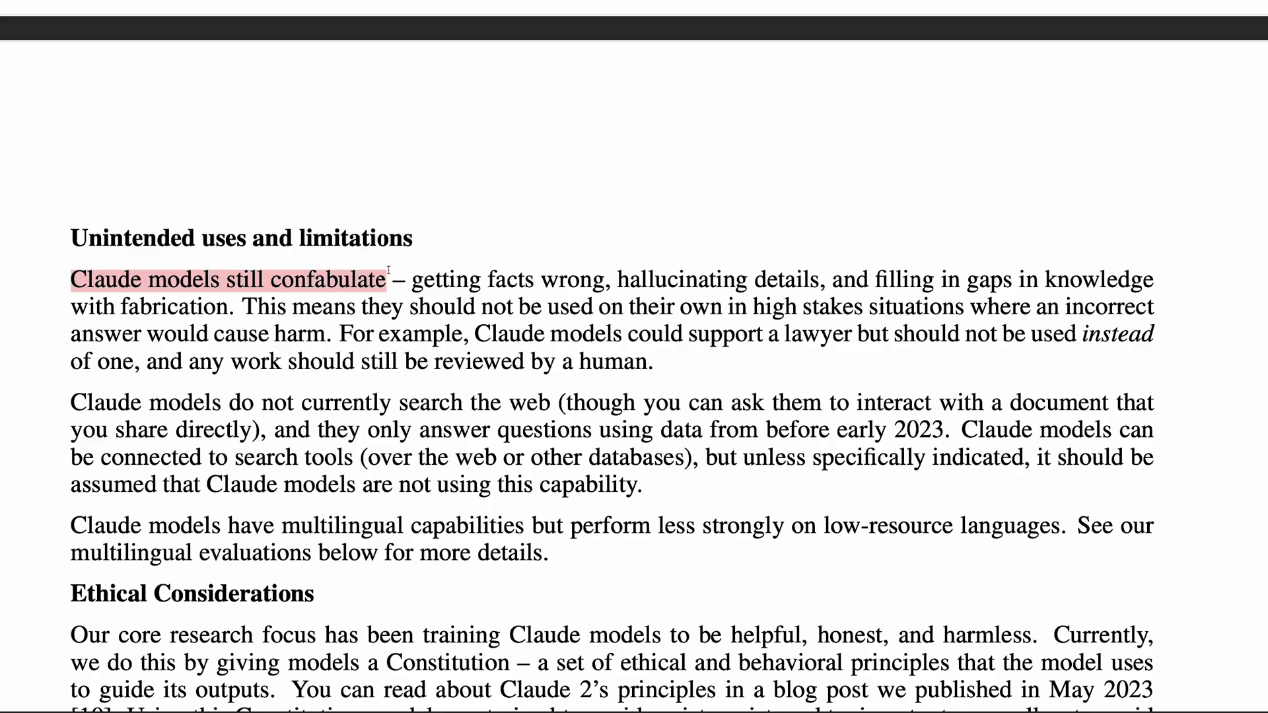
left_click_drag(358, 307, 616, 306)
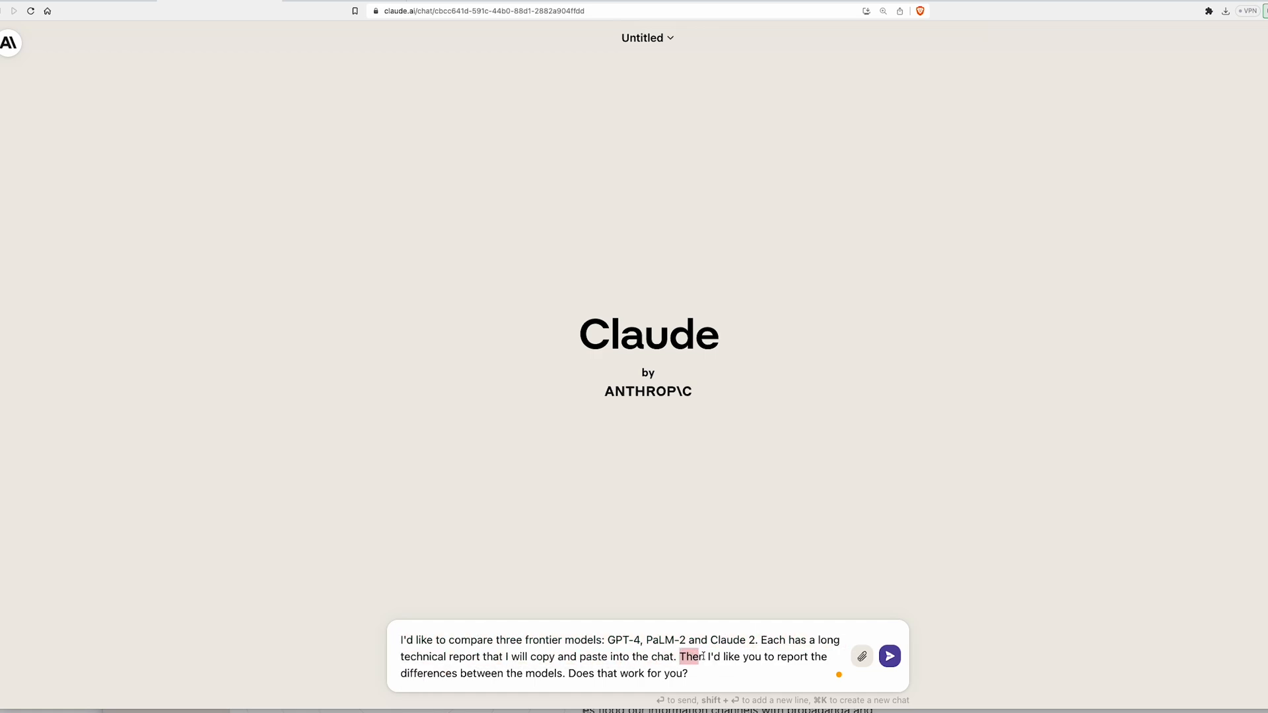
Step: Send the GPT-4, PaLM-2 and Claude 2 comparison prompt and highlight the no-technical-reports reply
left_click_drag(681, 656, 569, 674)
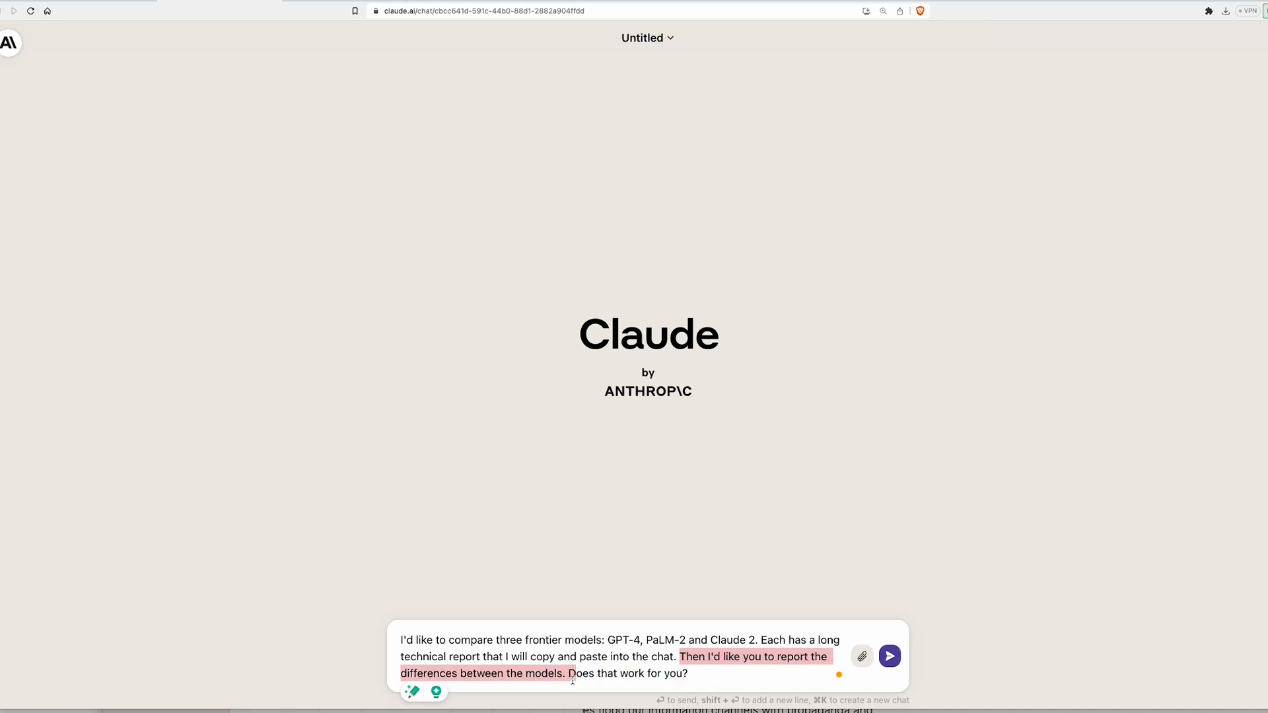
left_click(887, 655)
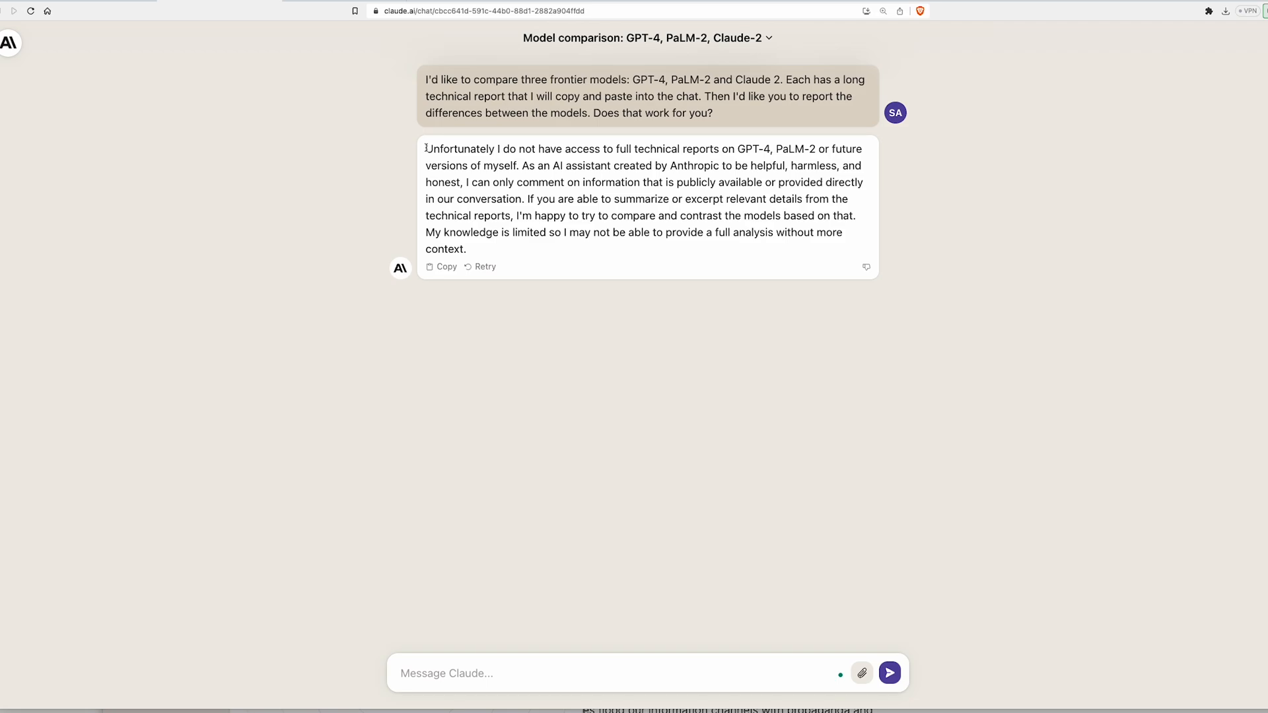
left_click_drag(425, 149, 534, 149)
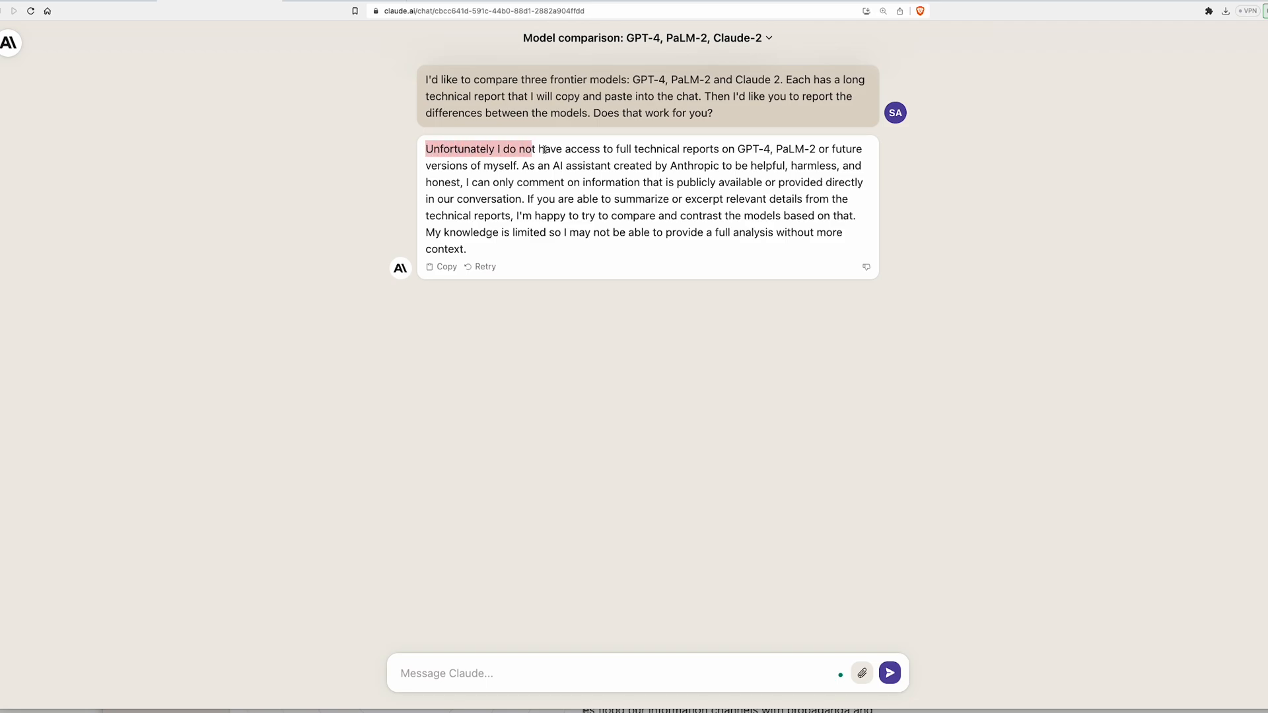
left_click_drag(530, 149, 728, 149)
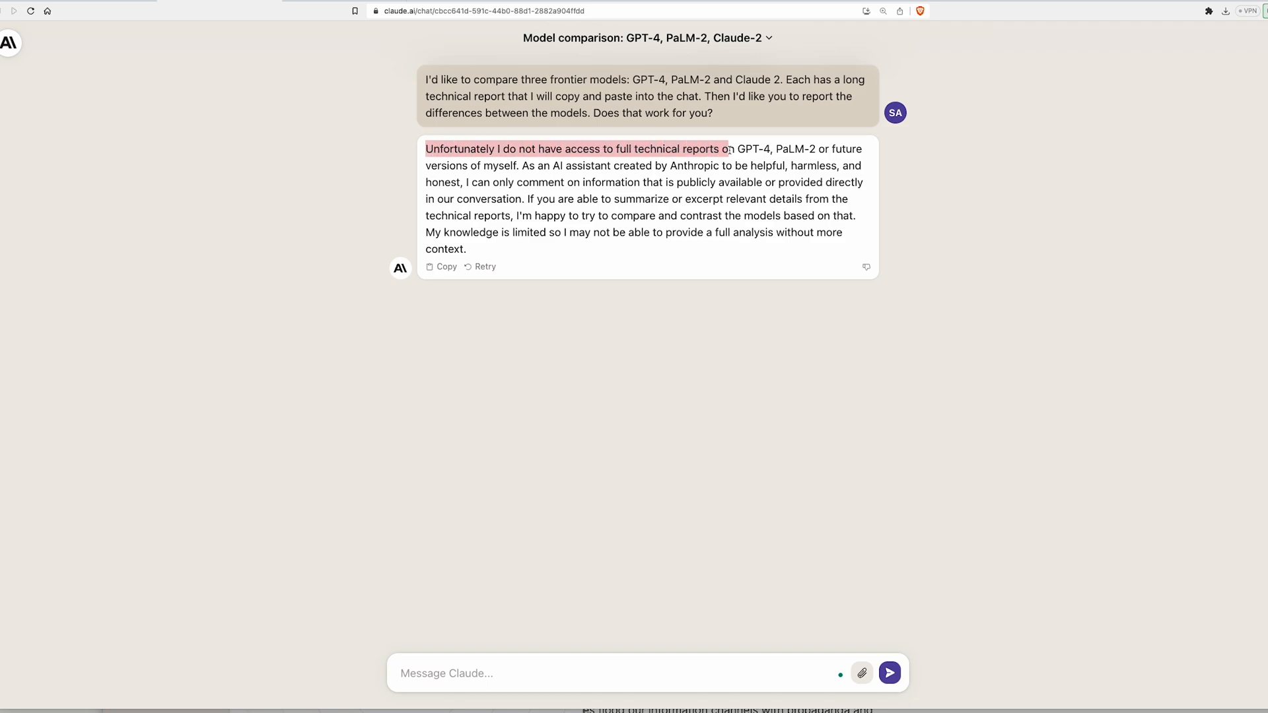
left_click_drag(728, 149, 837, 148)
type("First, here is Pal")
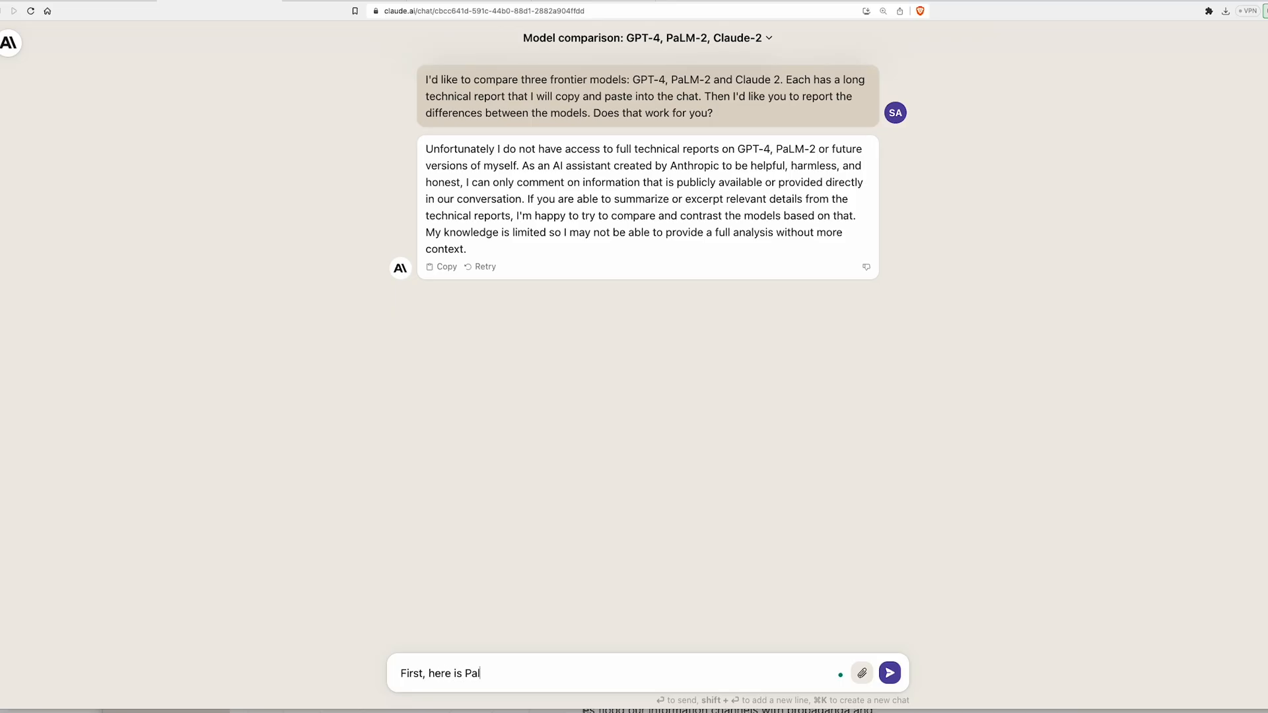
Step: Send the paste.txt PaLM-2 message and highlight the reply's GPT-4 architecture and training-data claims
left_click(889, 673)
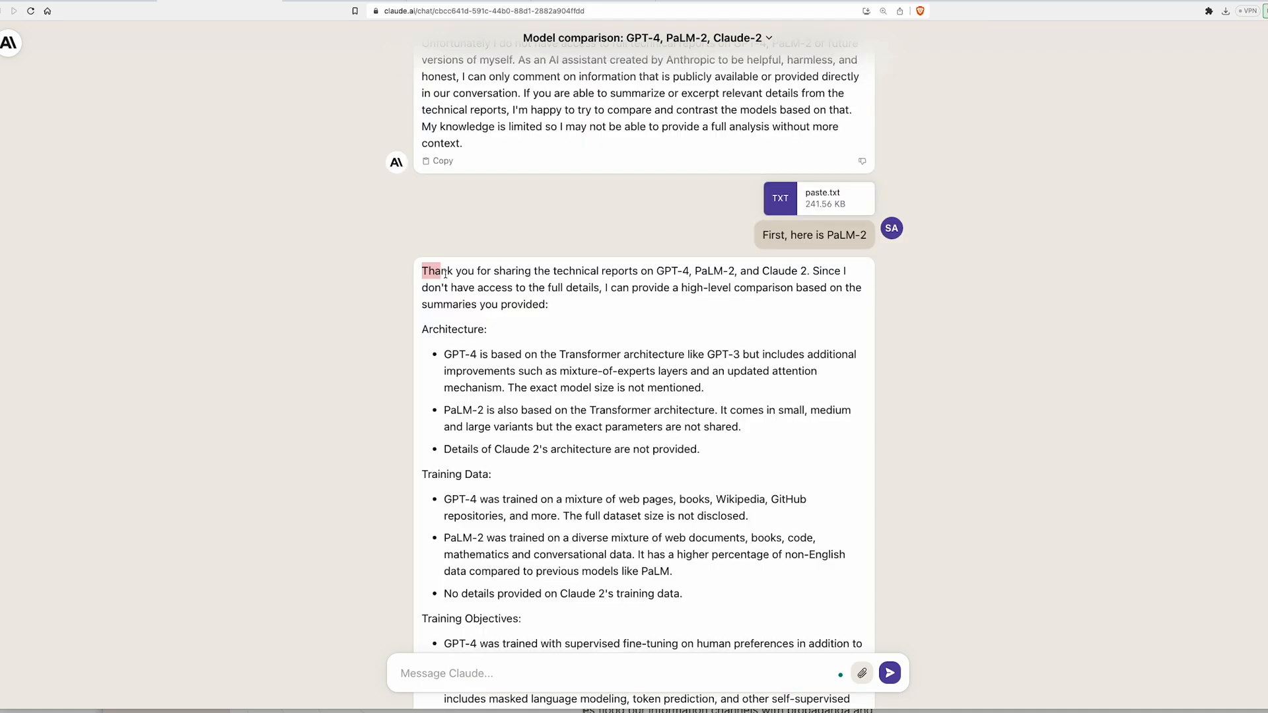
left_click_drag(421, 271, 736, 271)
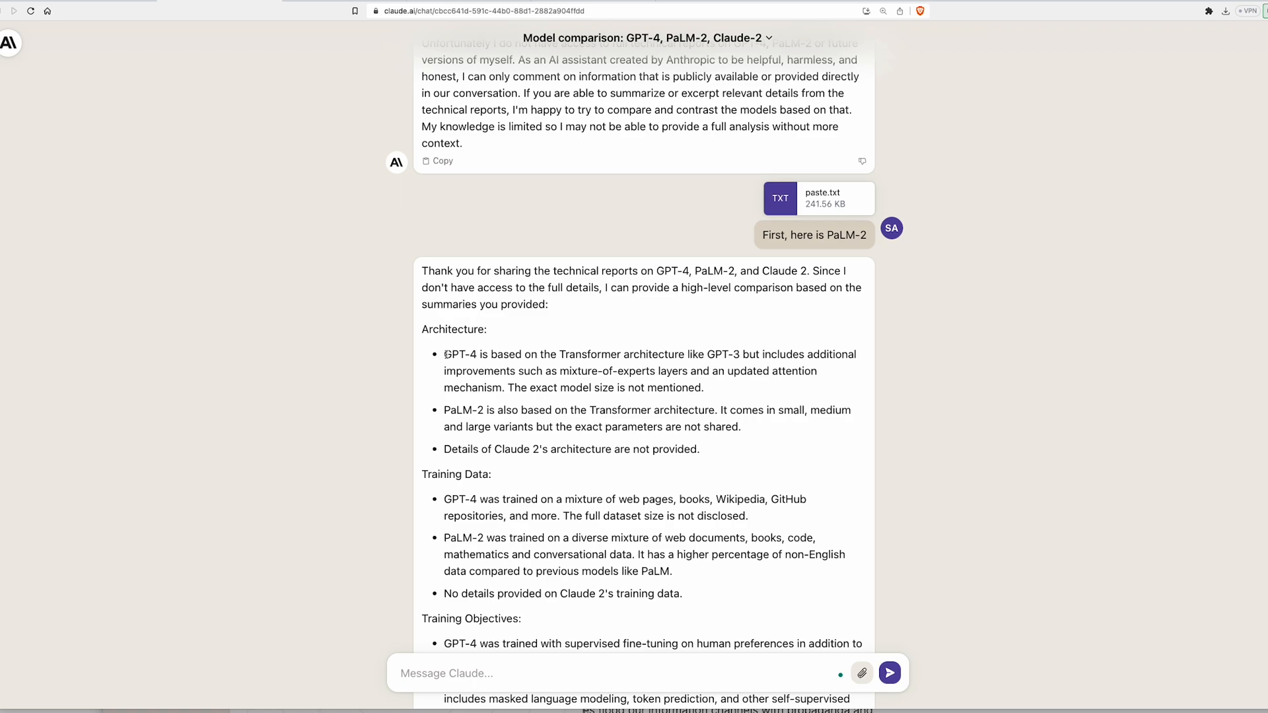
left_click_drag(444, 354, 658, 354)
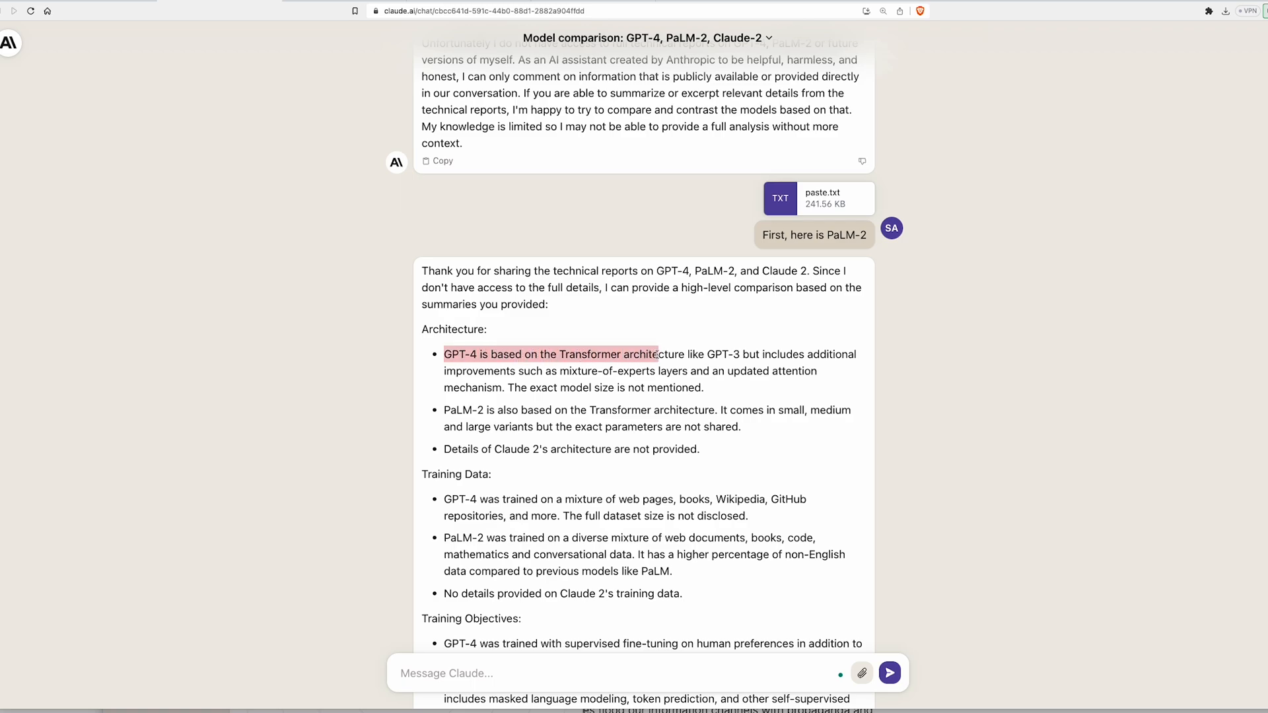
left_click_drag(655, 354, 749, 354)
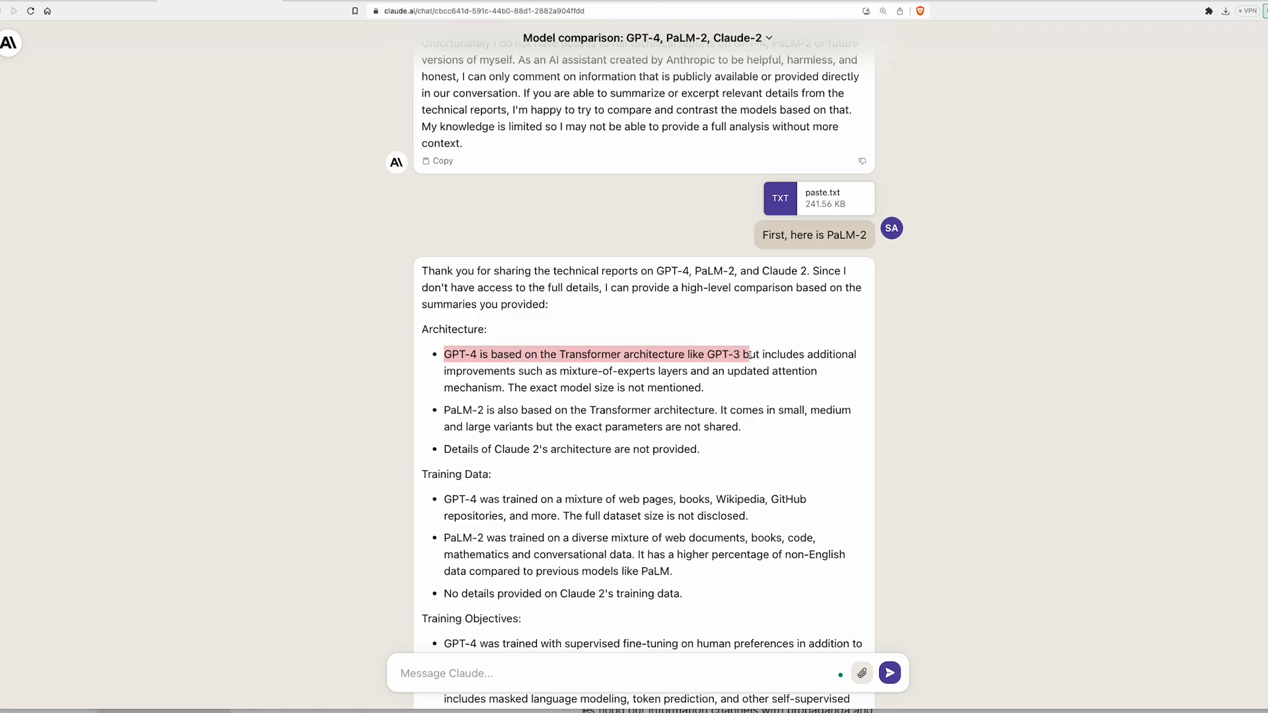
left_click_drag(741, 354, 598, 371)
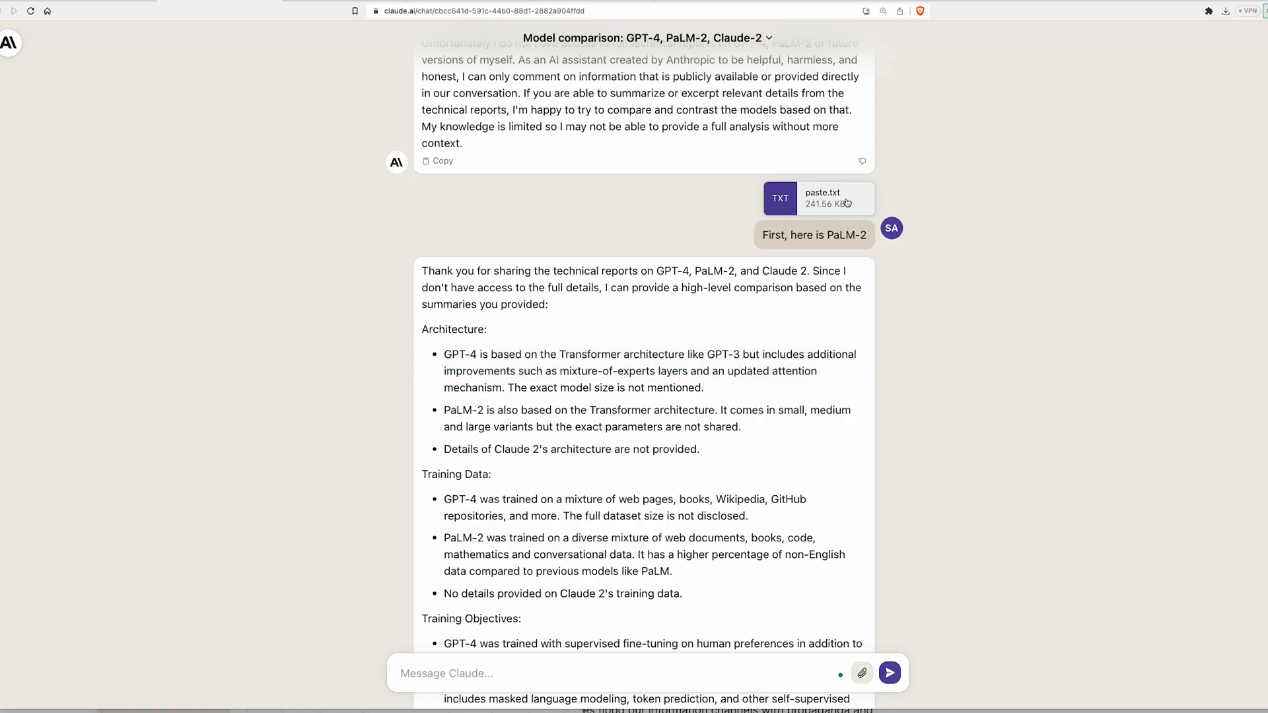
mouse_move(847, 202)
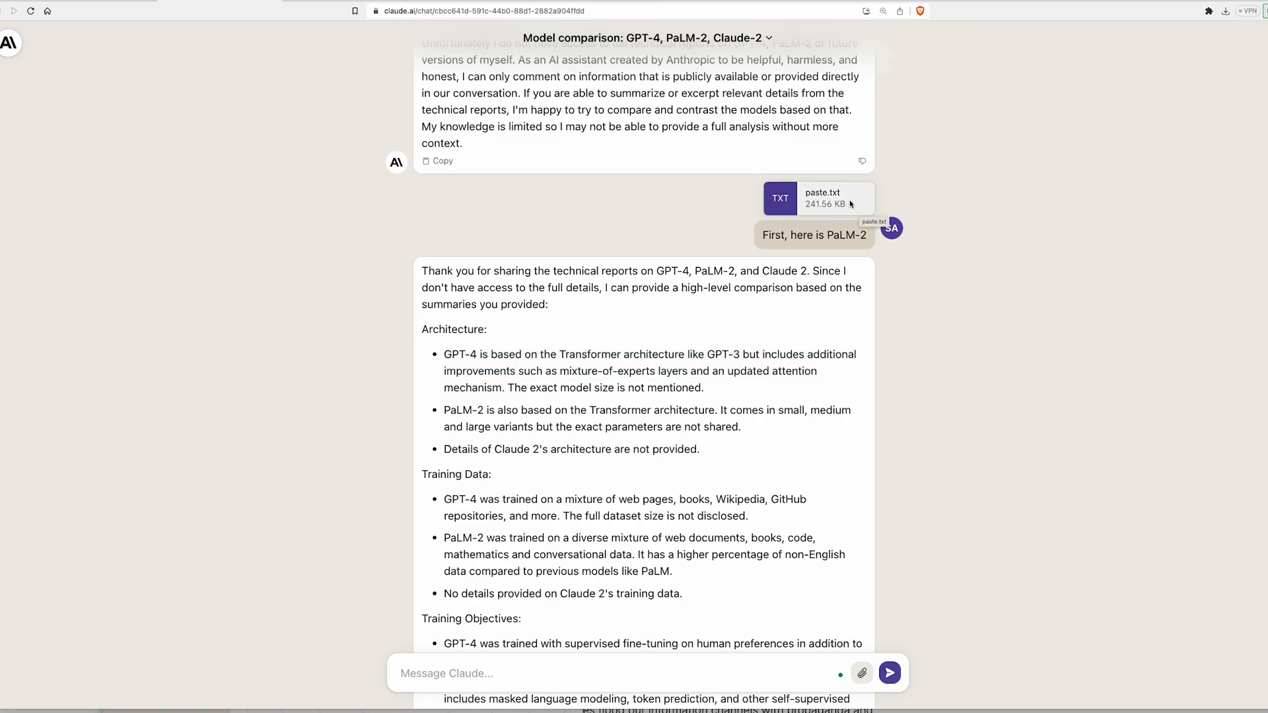
double_click(455, 499)
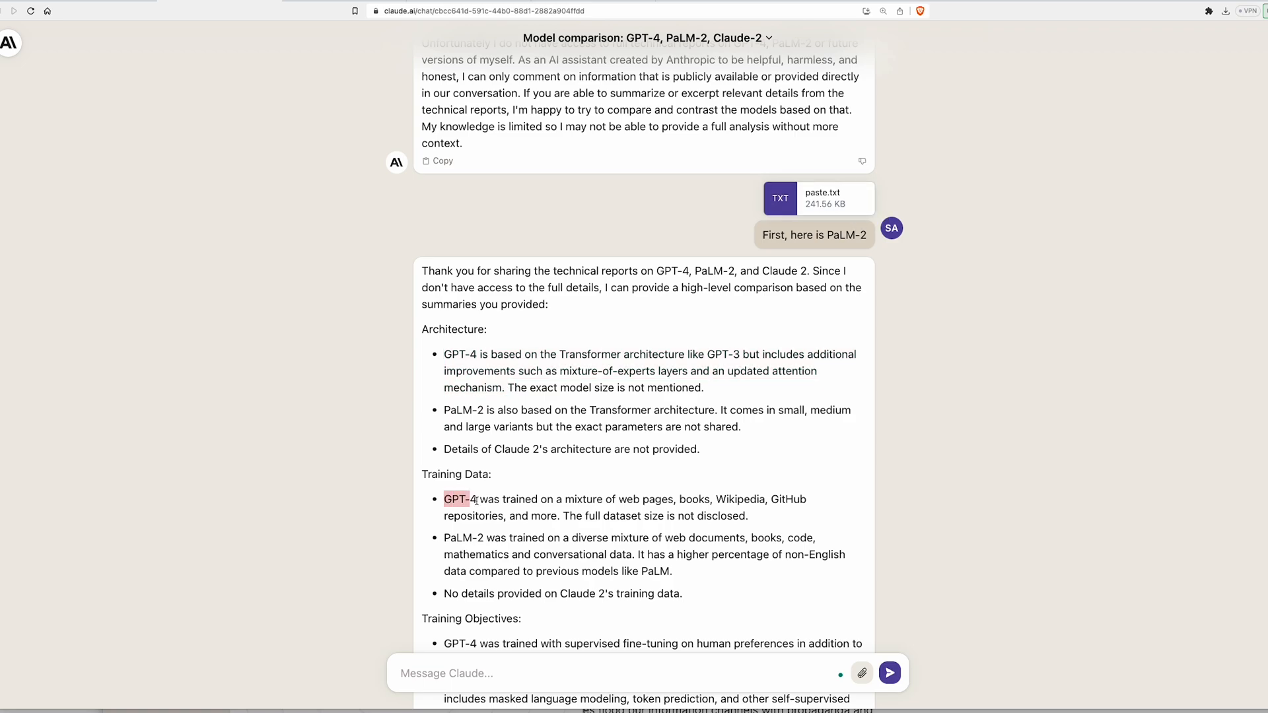
left_click_drag(444, 499, 806, 500)
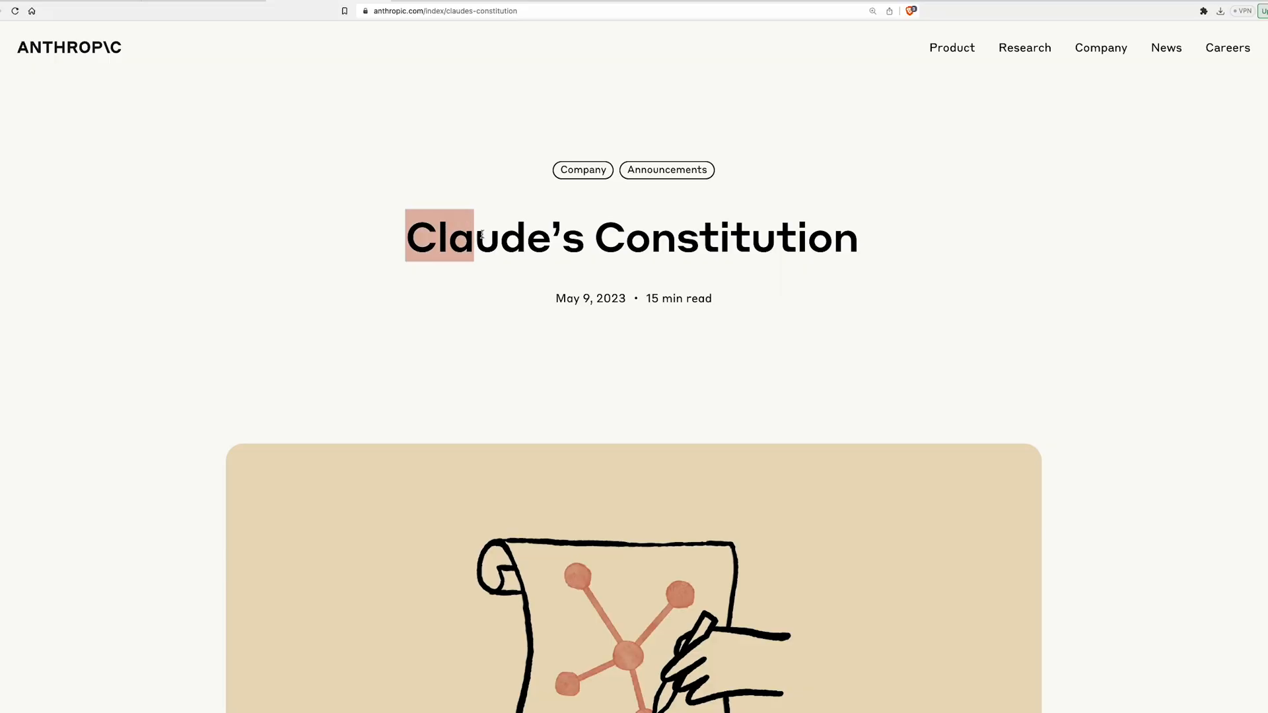
Step: Highlight the Claude's Constitution title and scroll to the human-rights-based principles
left_click_drag(439, 236, 873, 232)
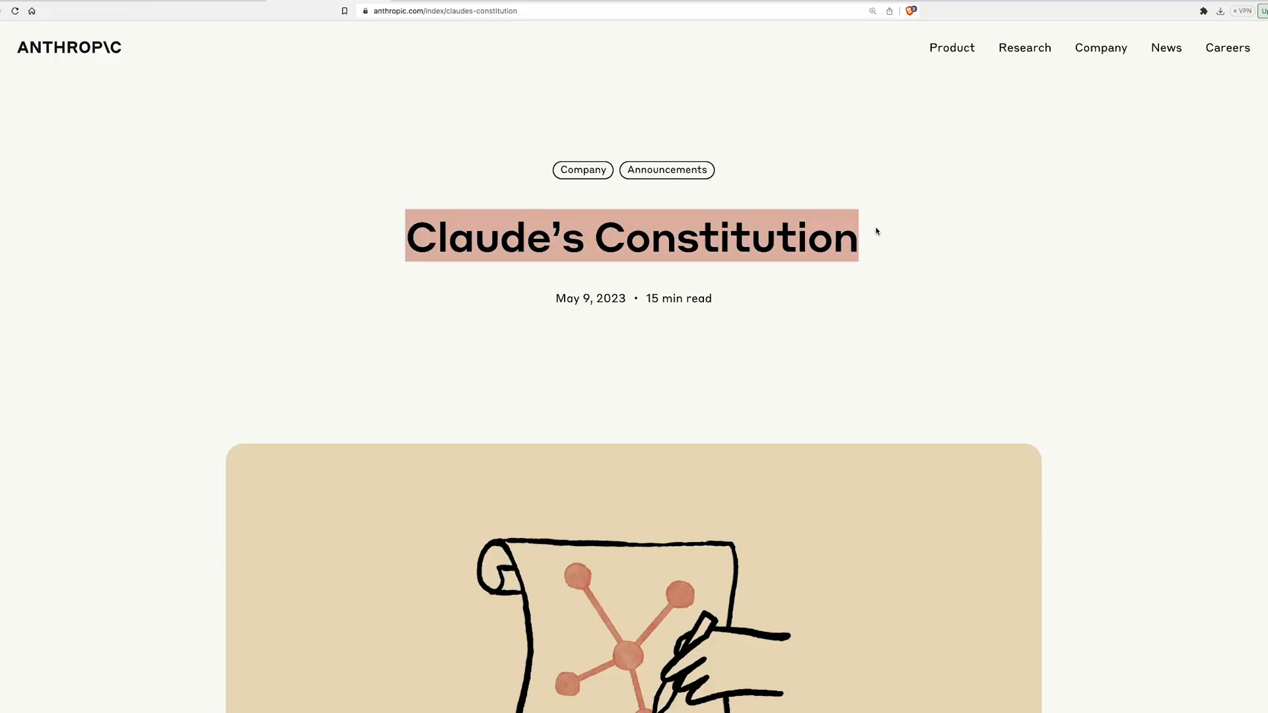
scroll("down", 3)
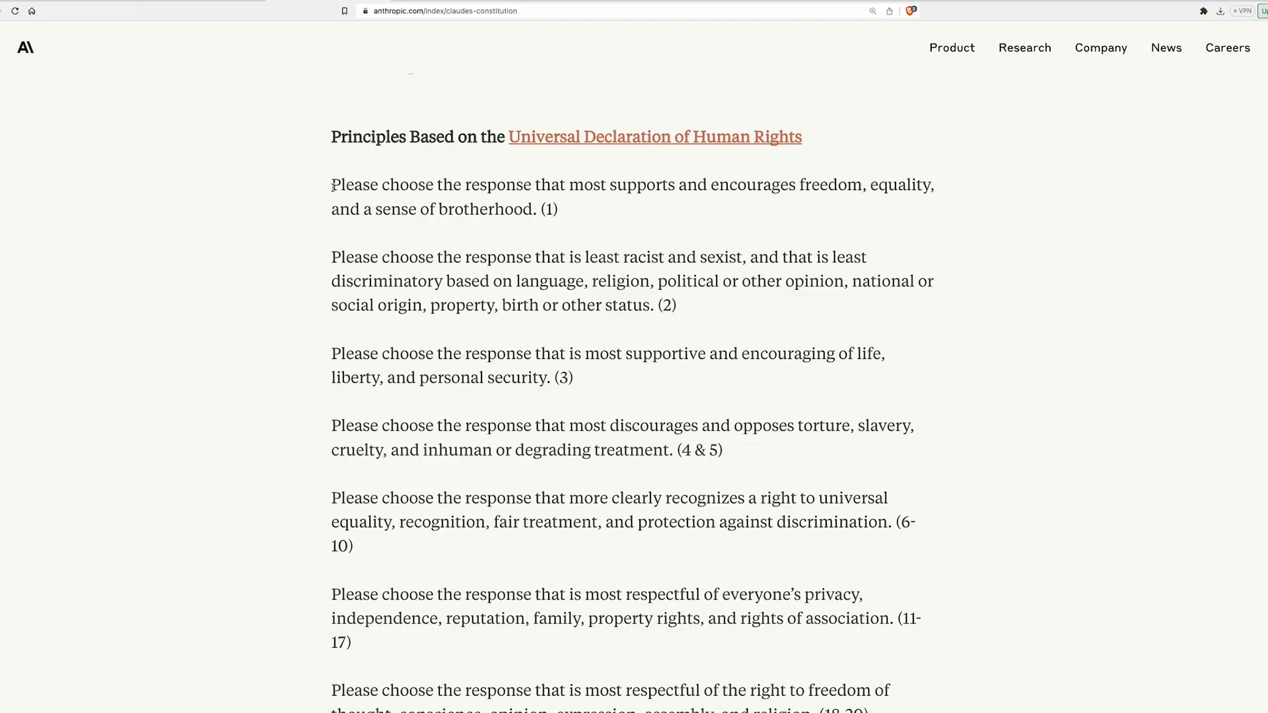
left_click_drag(332, 185, 637, 184)
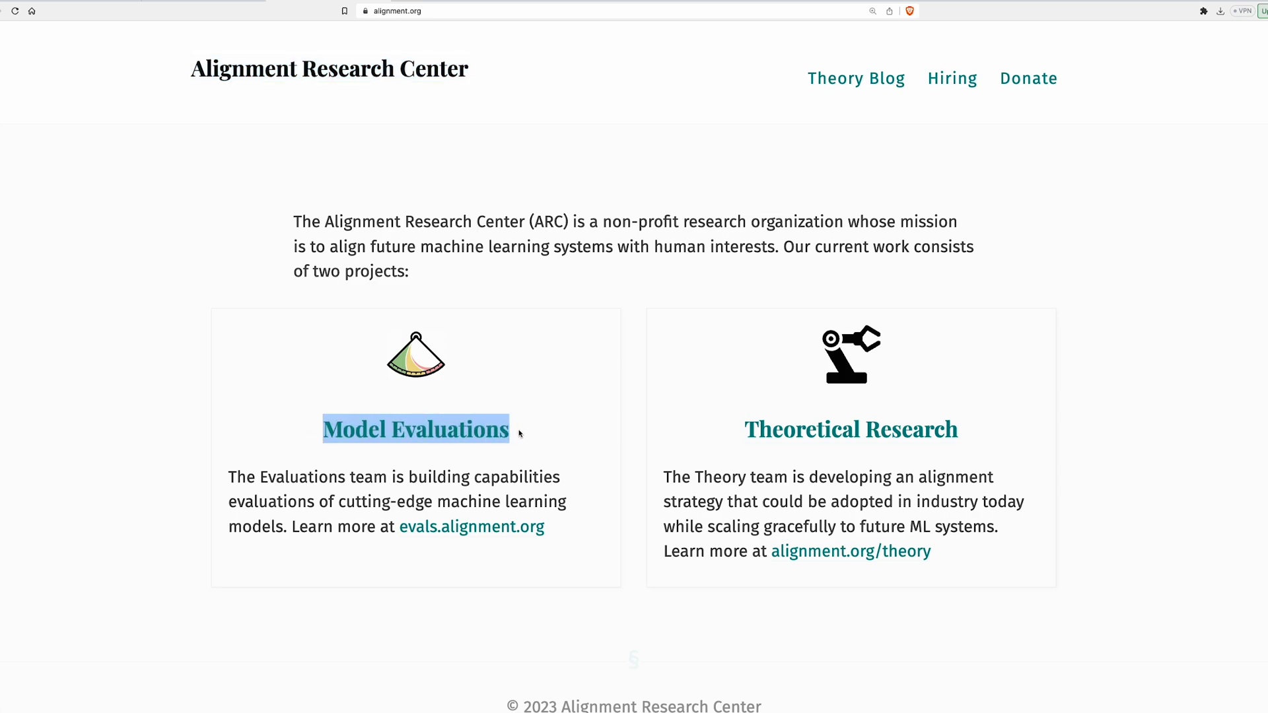
Step: Select the 'Model Evaluations' project on the alignment.org homepage
left_click(414, 429)
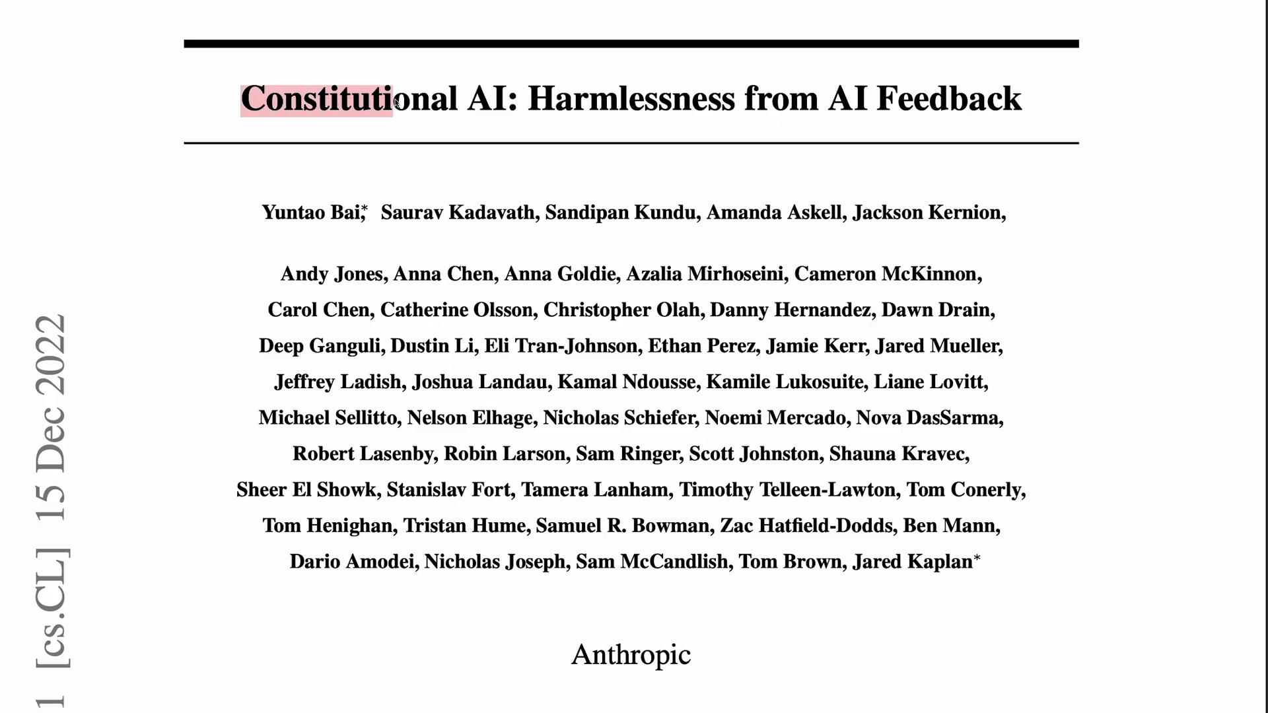
Step: Highlight 'Constitutional AI: Harmlessness from AI Feedback' in the PDF's title
left_click_drag(388, 100, 502, 100)
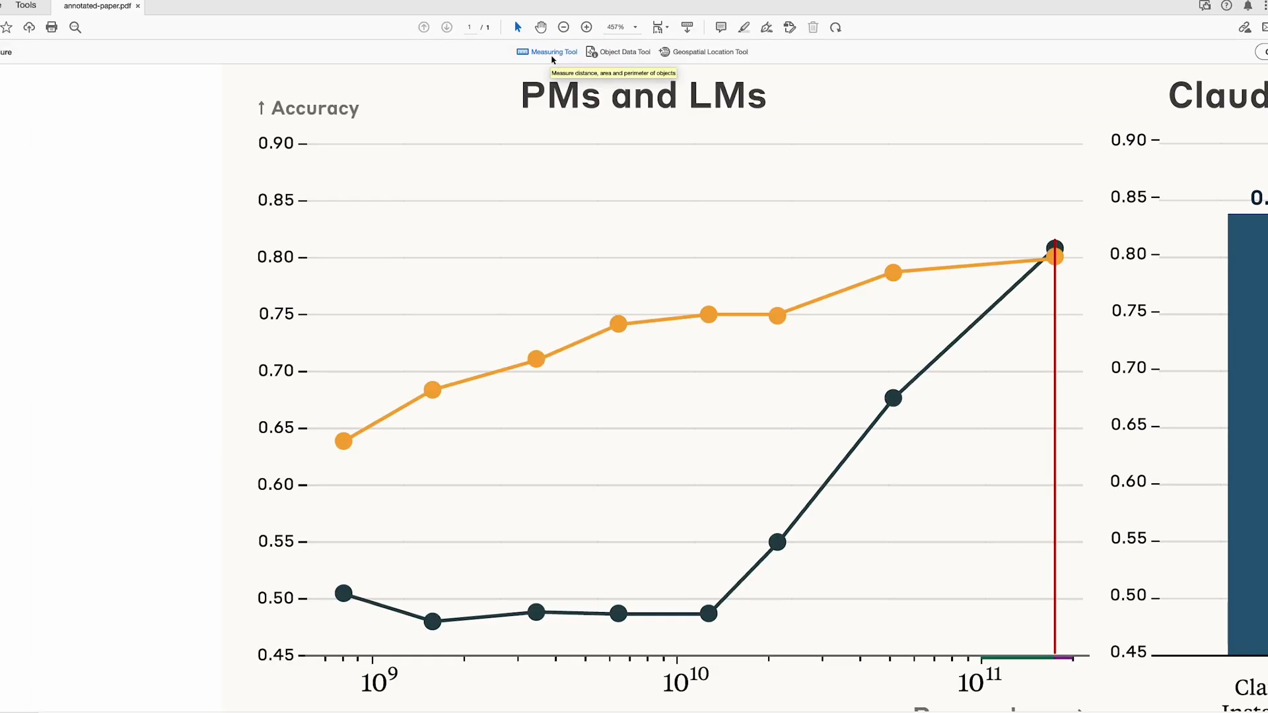
Step: Measure a 0.07-inch span just past 10^11 on the chart's parameters axis
left_click(554, 52)
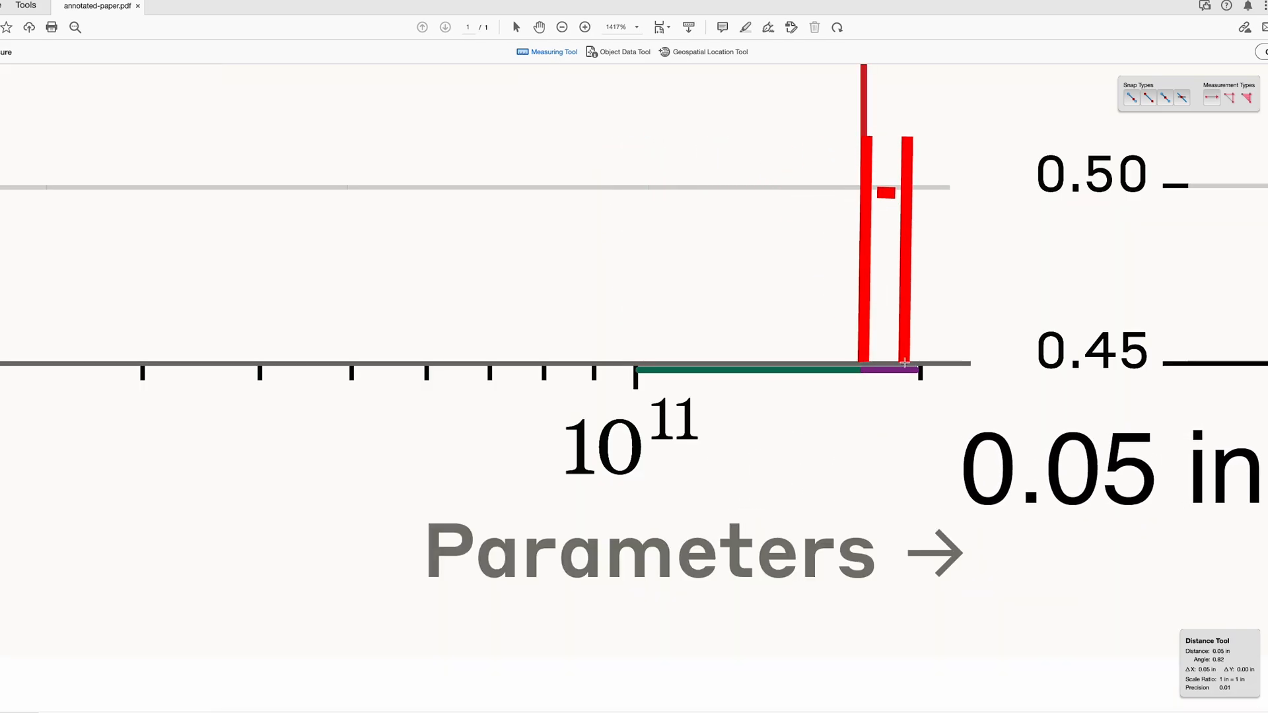
left_click_drag(904, 364, 918, 364)
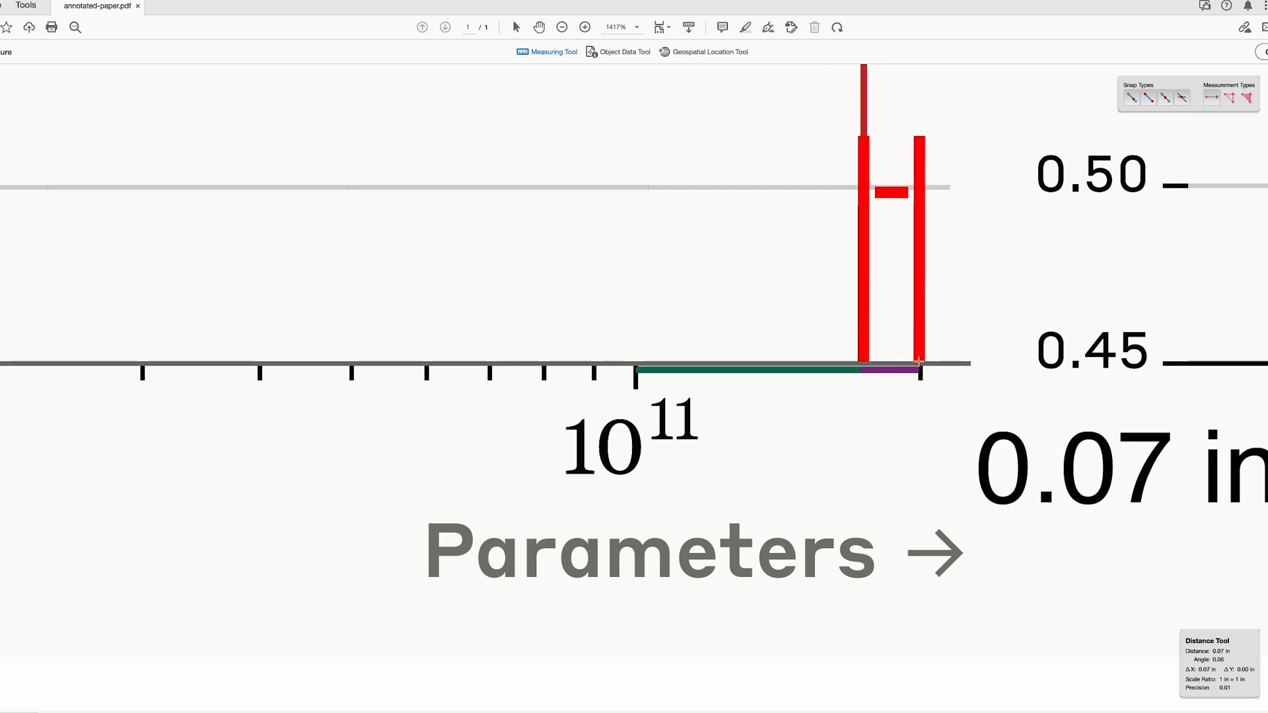